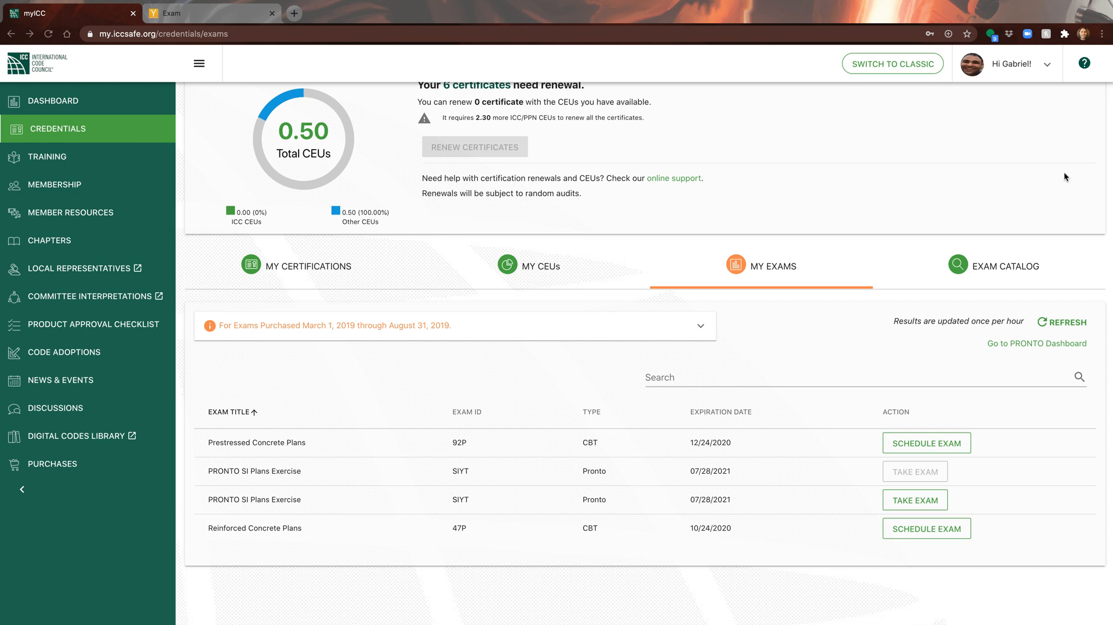
pyautogui.moveTo(649, 176)
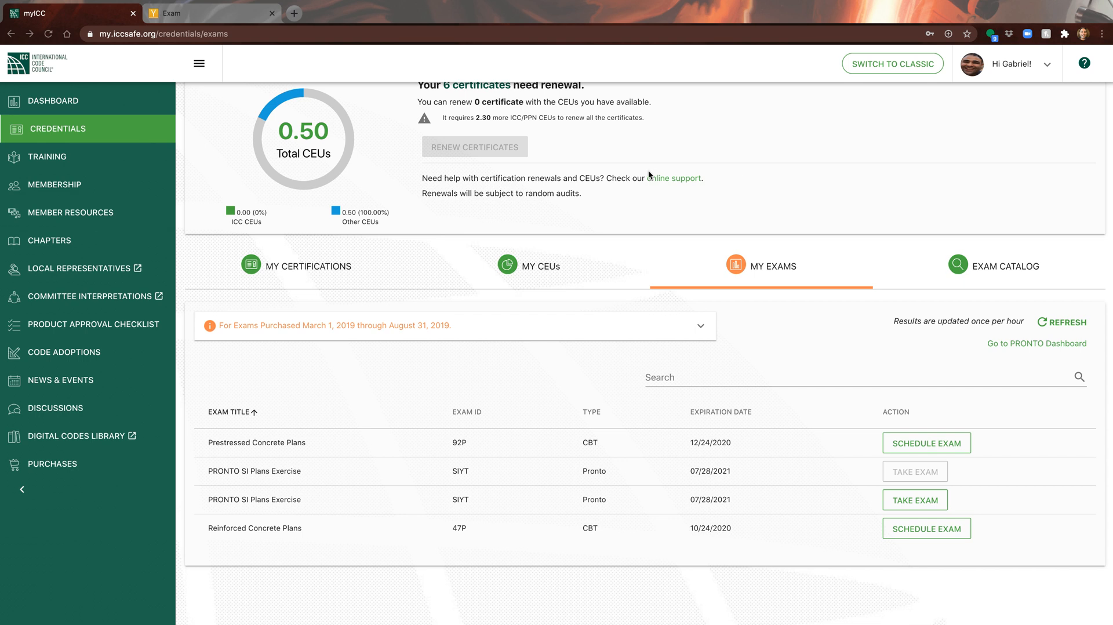
pyautogui.moveTo(618, 312)
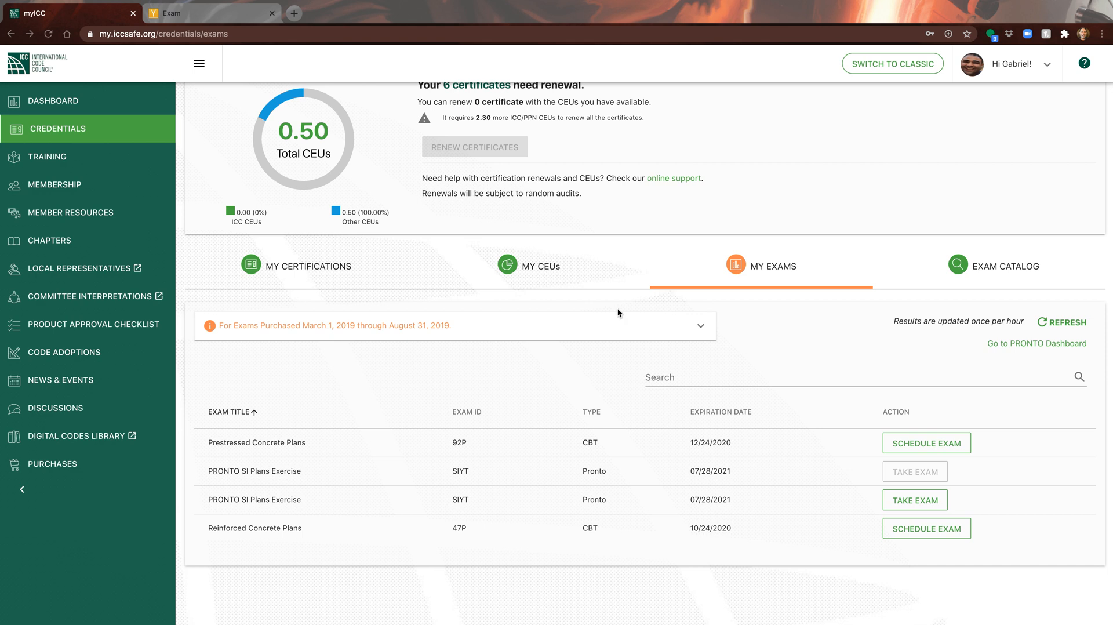
pyautogui.moveTo(516, 398)
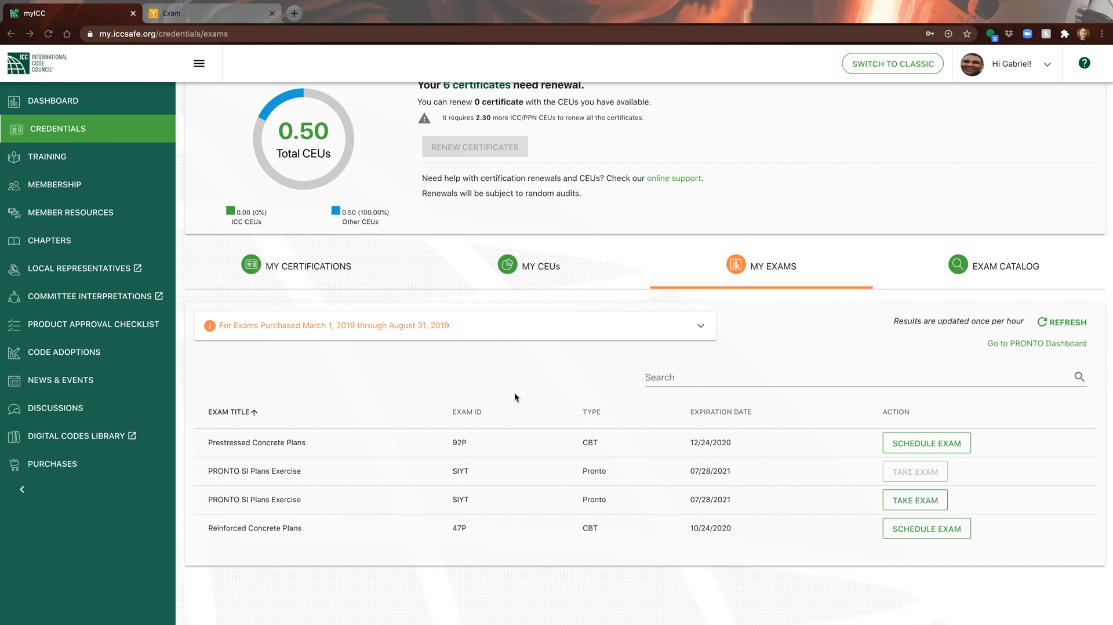
pyautogui.moveTo(221, 481)
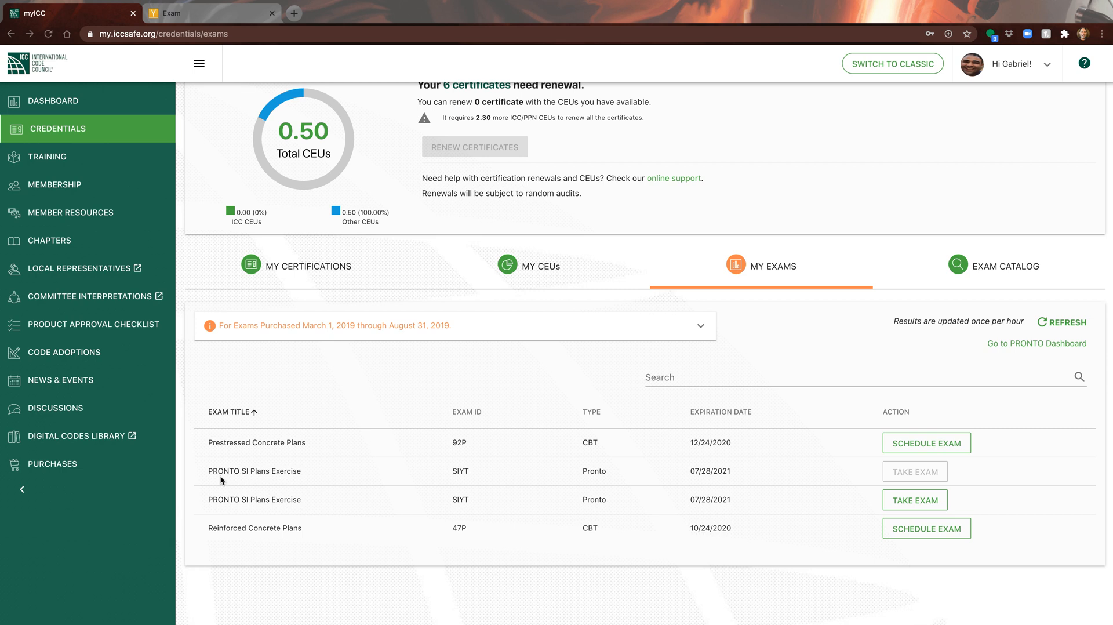
pyautogui.moveTo(208, 475)
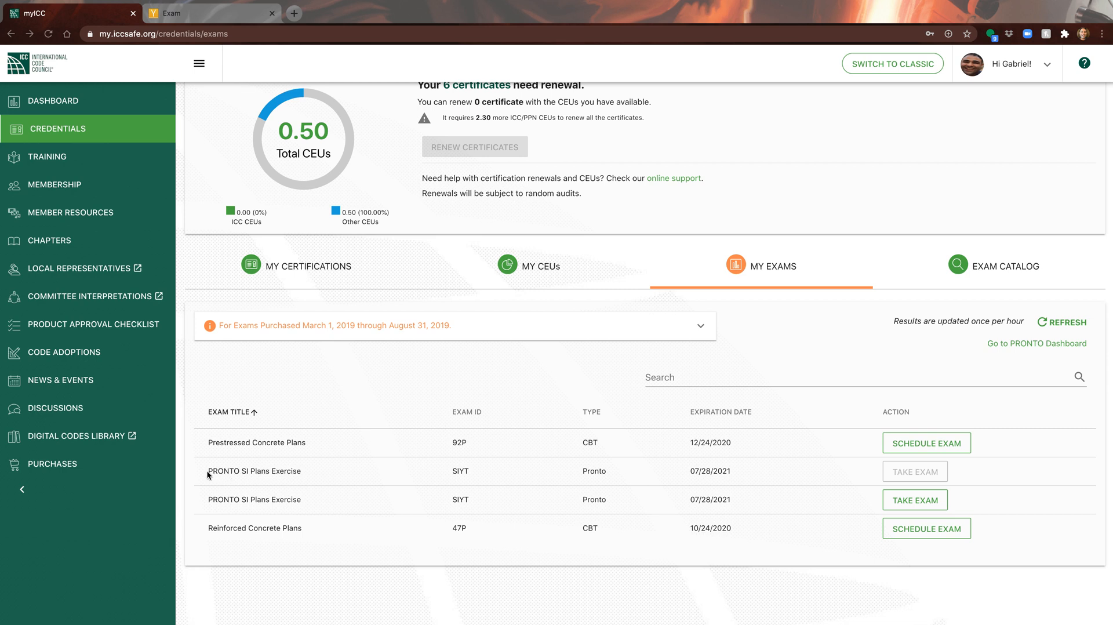
# - Select the PRONTO SI Plans Exercise title, switch to the exam tab, and close the enlarged exhibit
pyautogui.doubleClick(253, 471)
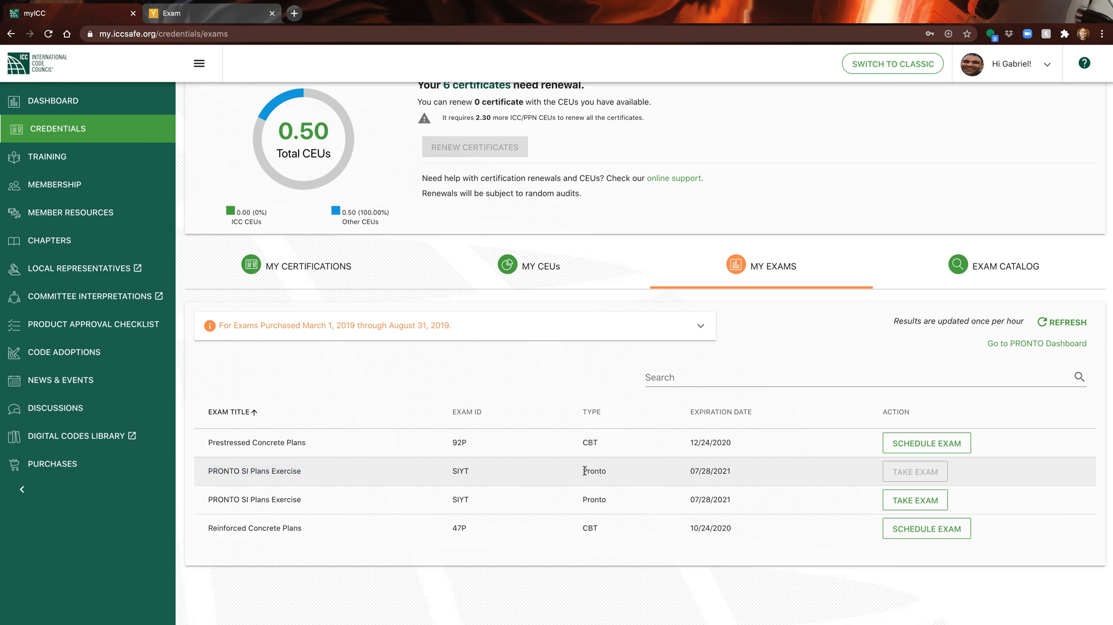
pyautogui.doubleClick(594, 470)
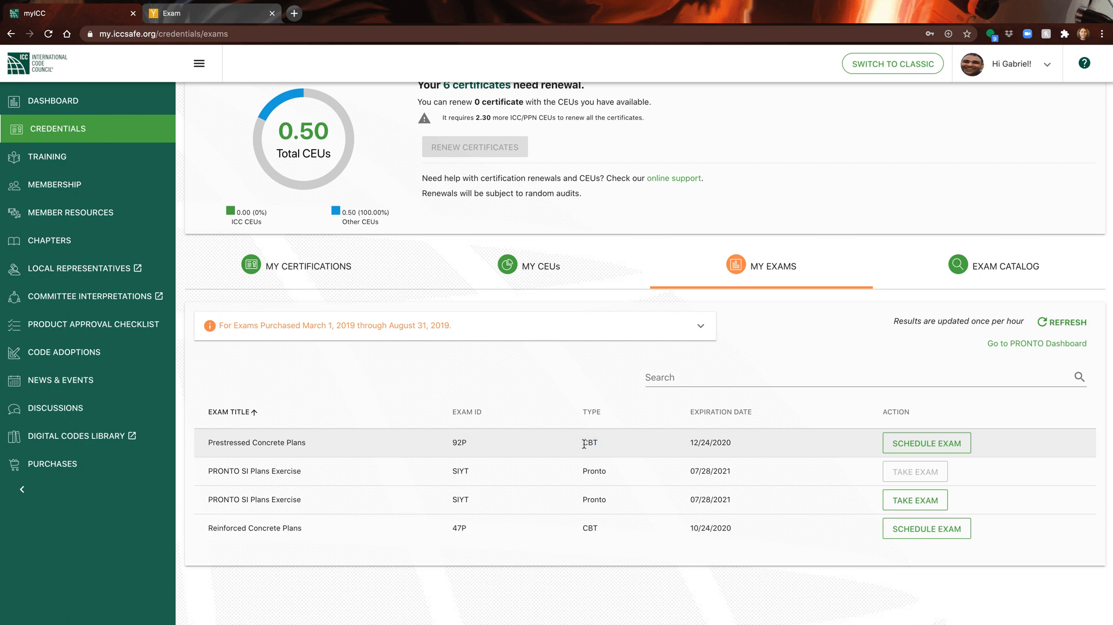
pyautogui.moveTo(585, 474)
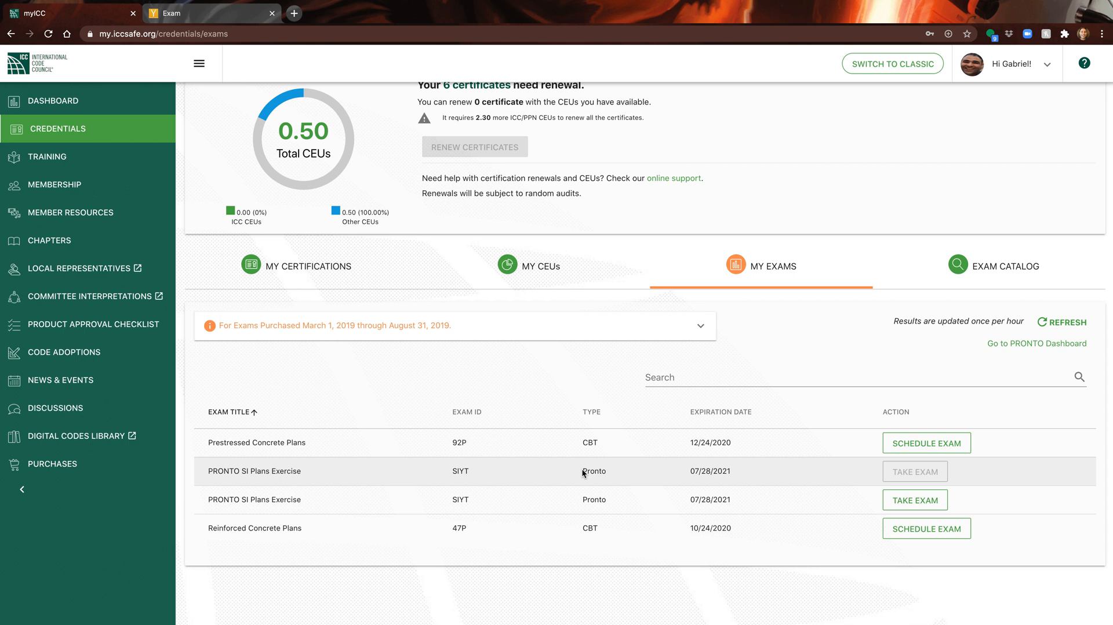
pyautogui.moveTo(583, 442)
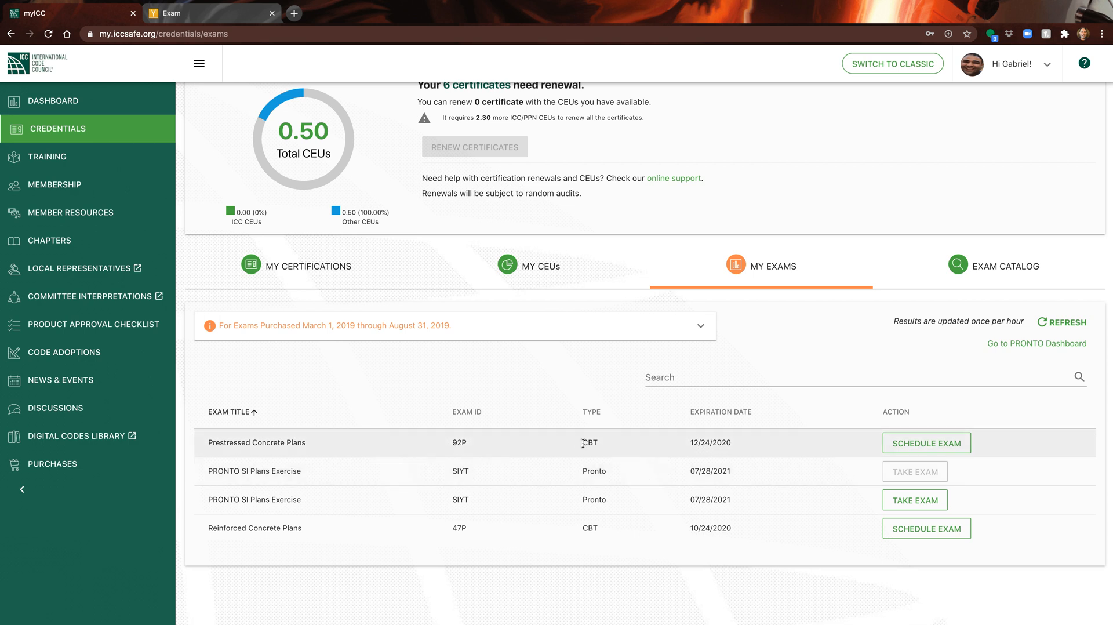
pyautogui.doubleClick(590, 442)
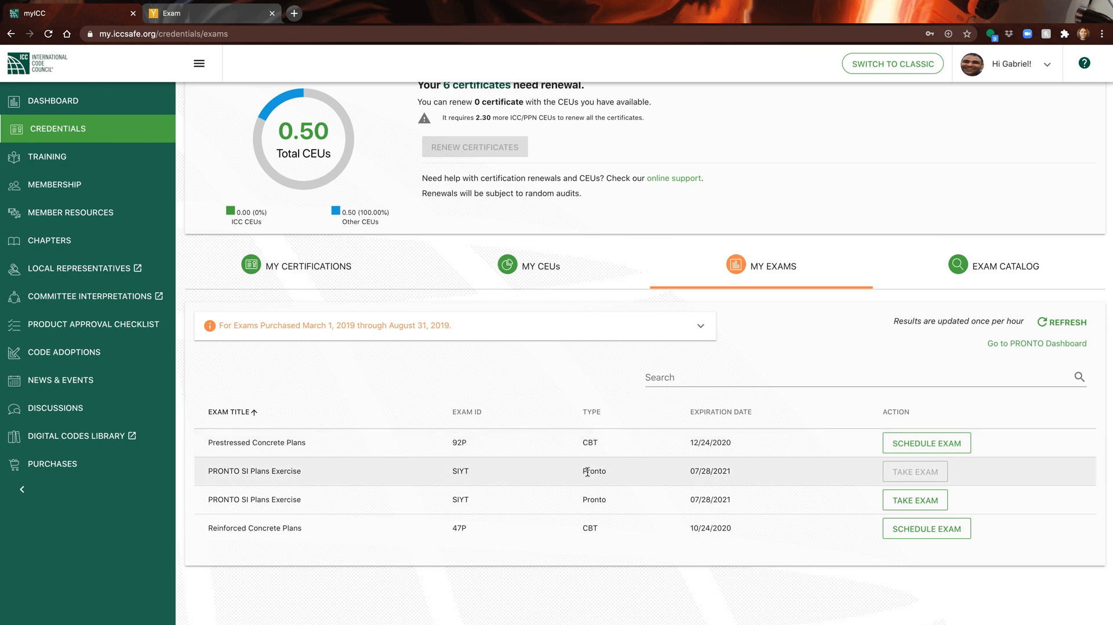
pyautogui.doubleClick(594, 471)
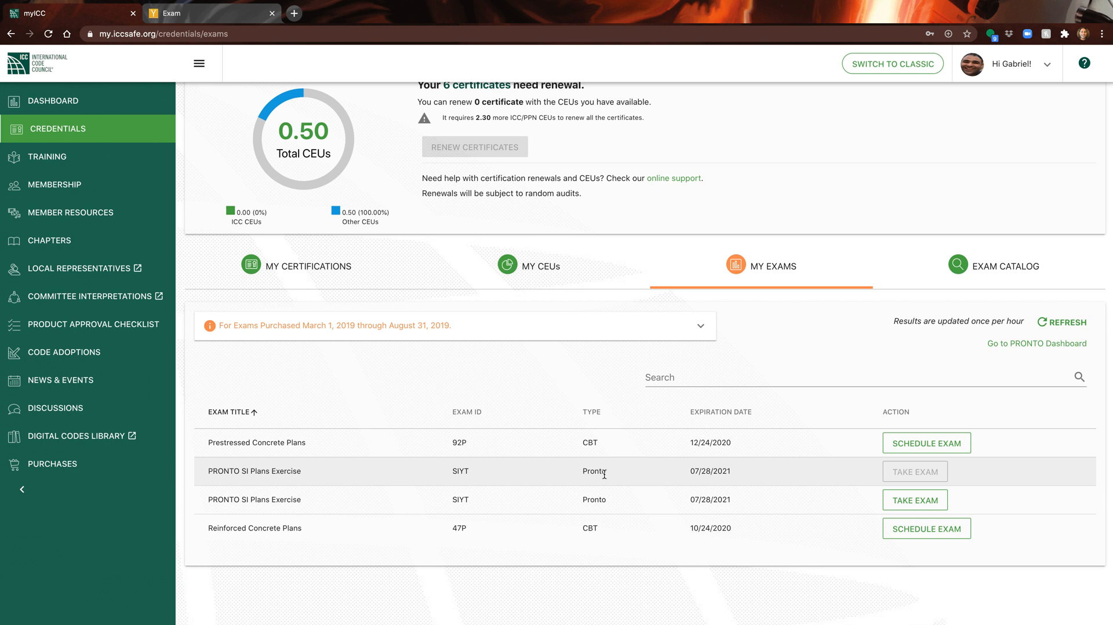
pyautogui.moveTo(723, 499)
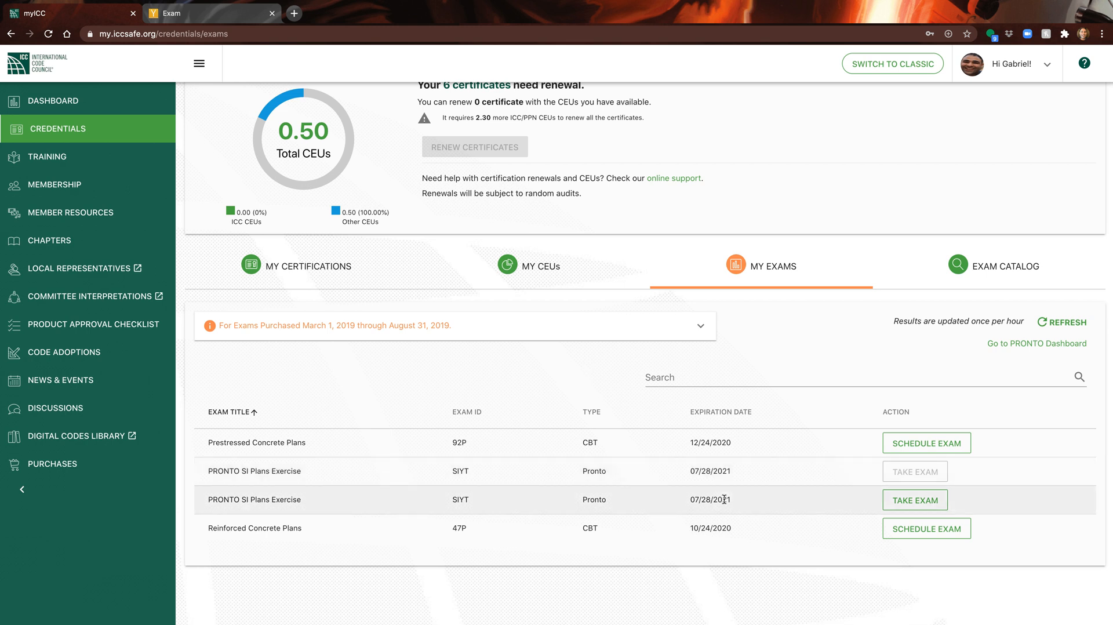
pyautogui.moveTo(210, 481)
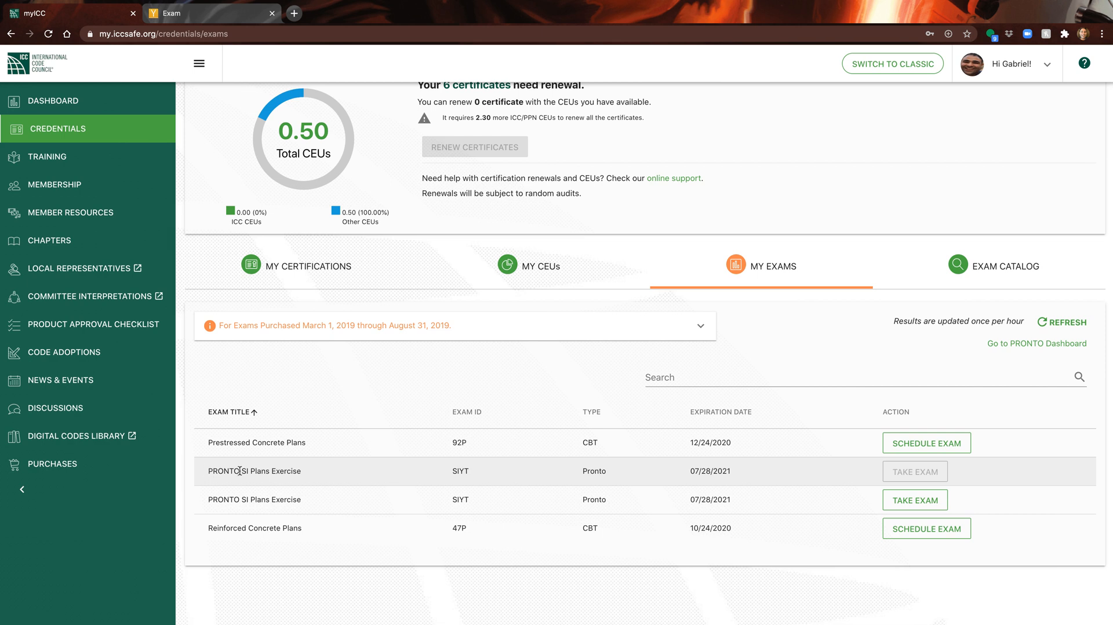
pyautogui.doubleClick(253, 471)
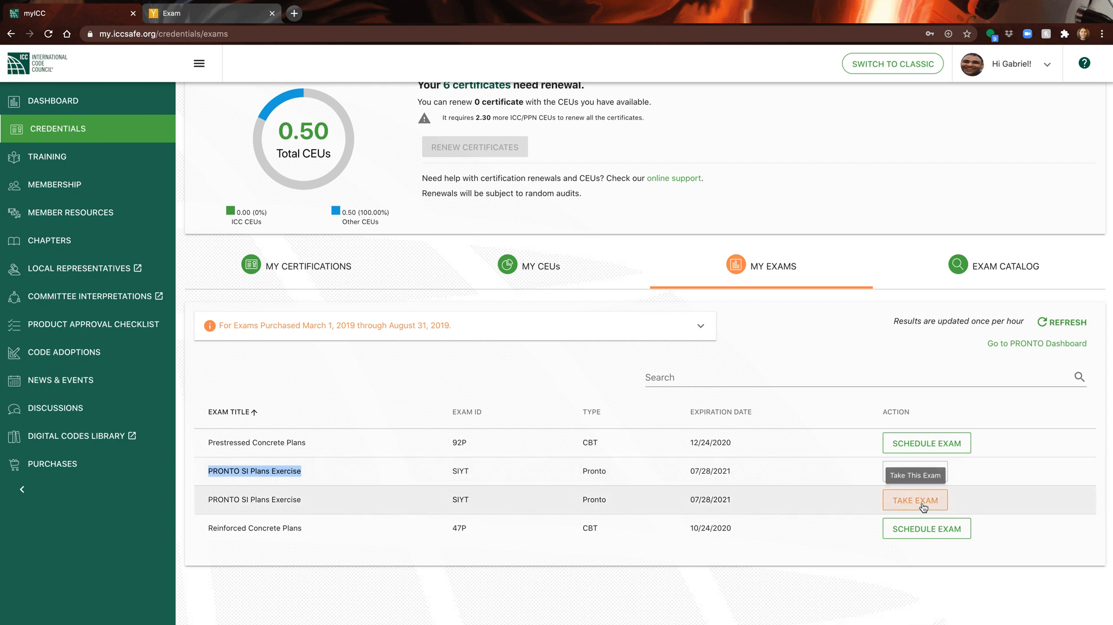
pyautogui.moveTo(204, 15)
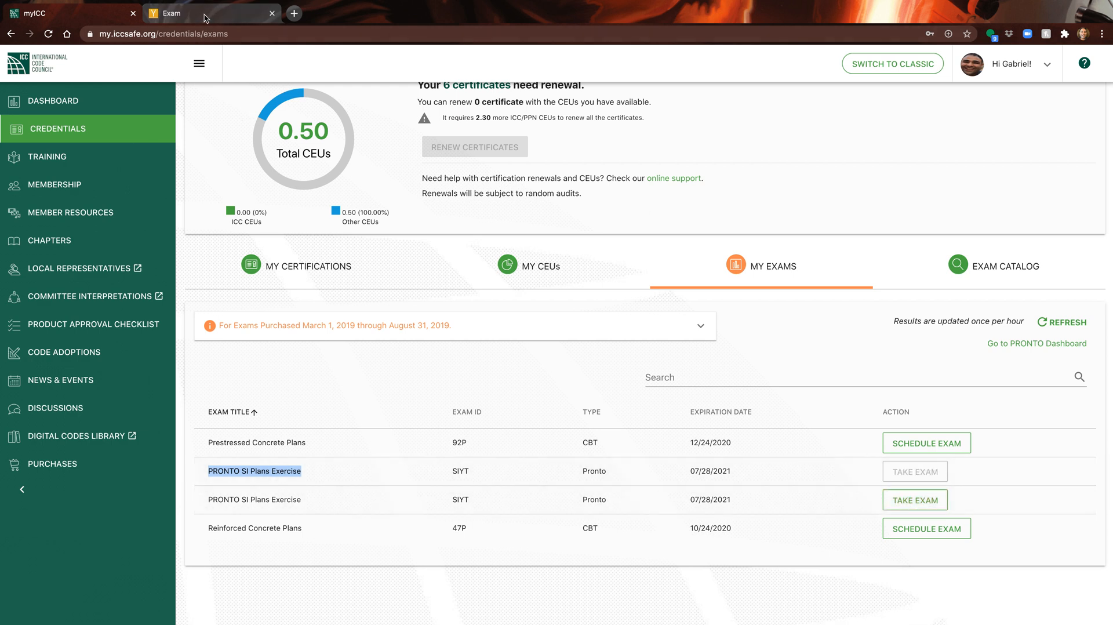
pyautogui.moveTo(205, 18)
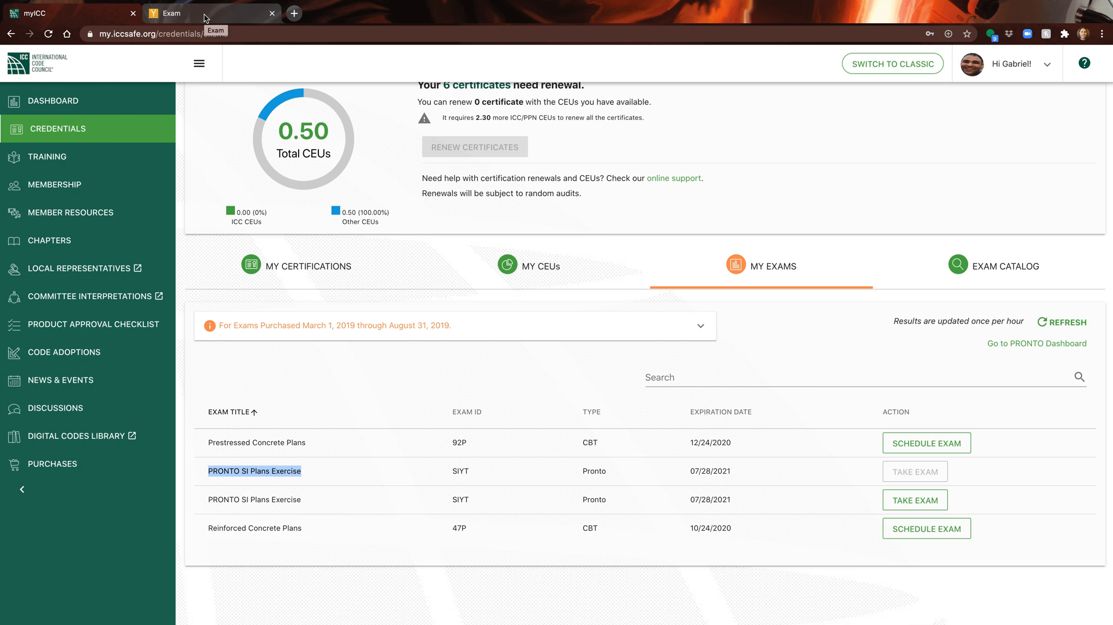
pyautogui.click(915, 499)
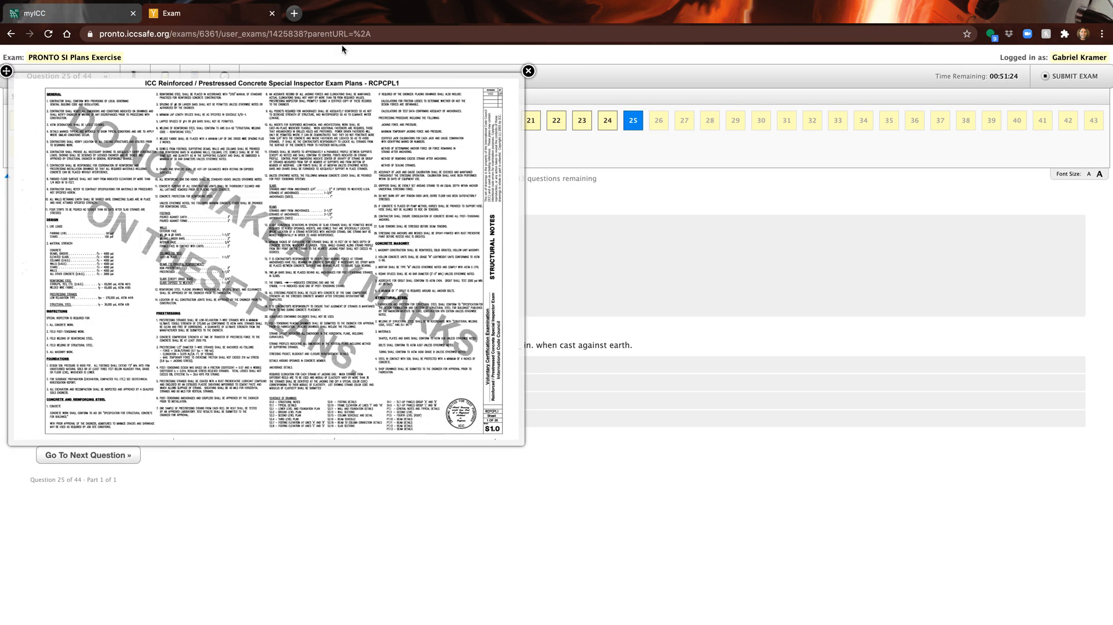
pyautogui.click(528, 71)
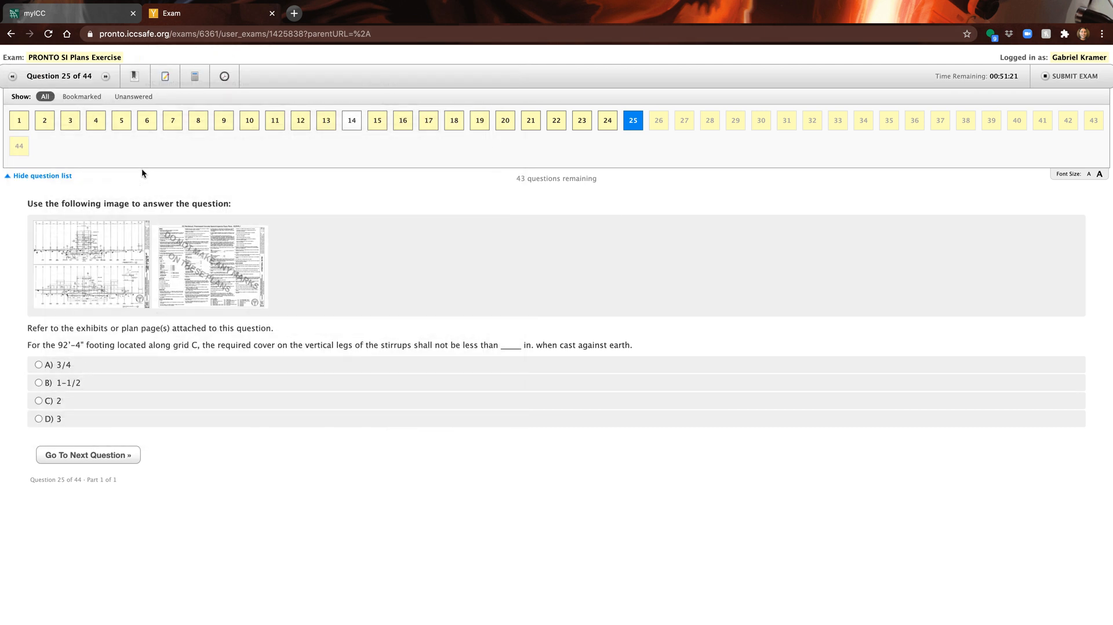
# - Page ahead through questions 2, 3, 6, 7 and 13, then back down to question 4
pyautogui.click(19, 120)
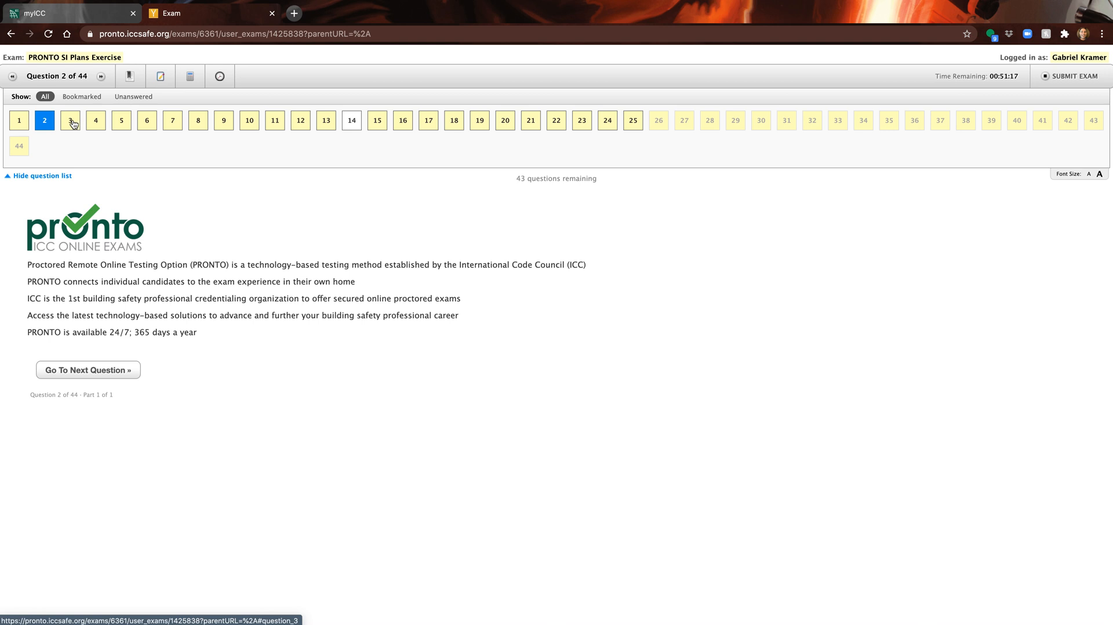
pyautogui.click(69, 120)
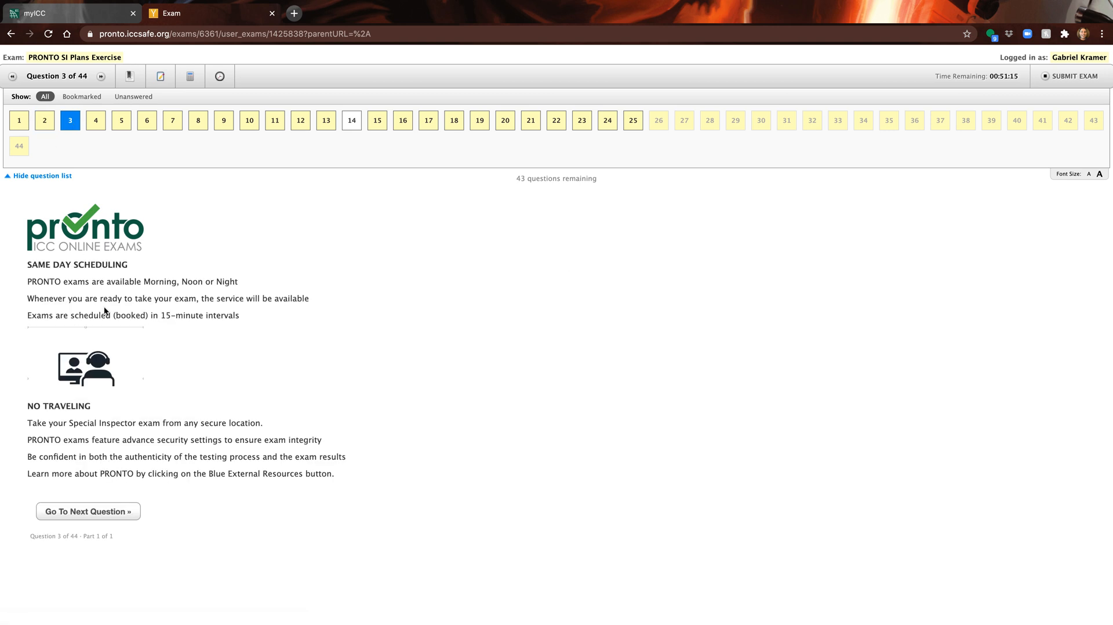
pyautogui.click(147, 120)
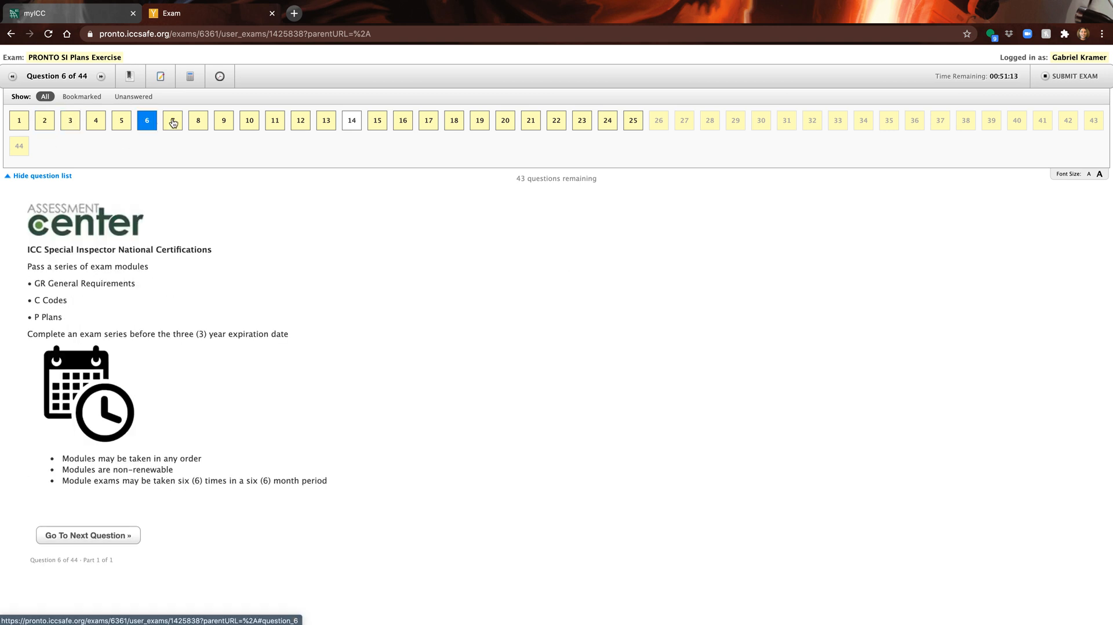
pyautogui.click(87, 534)
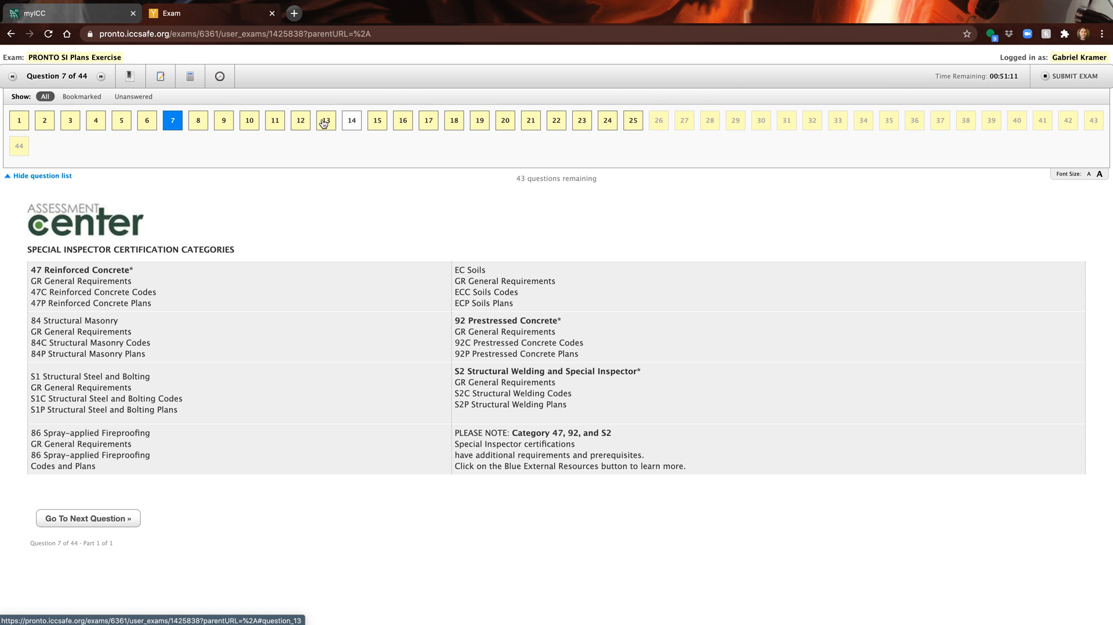
pyautogui.click(325, 120)
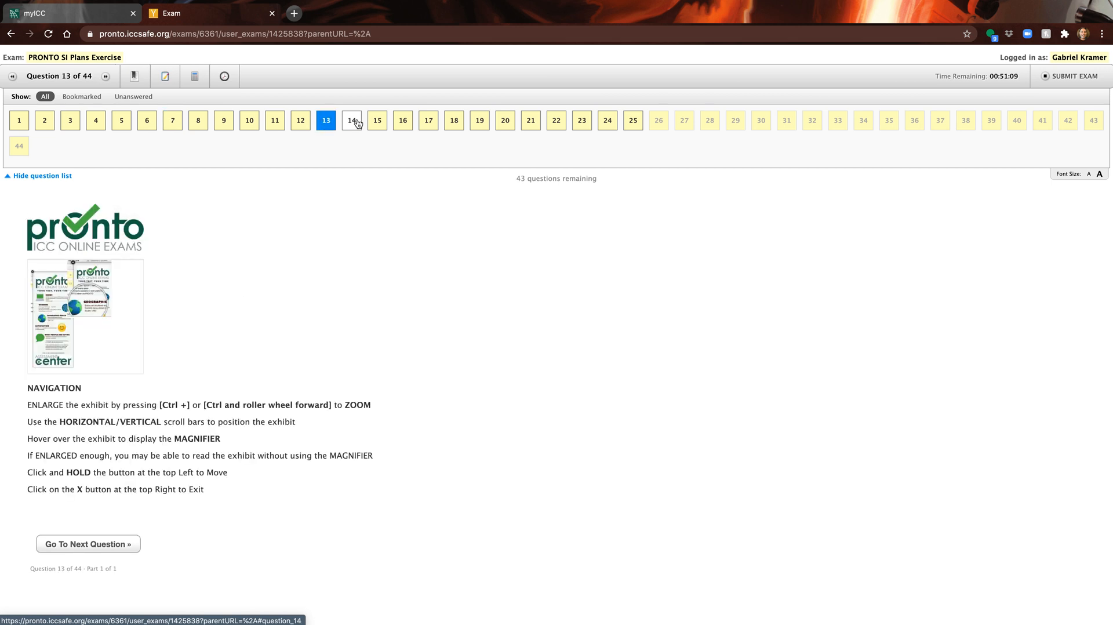
pyautogui.click(300, 120)
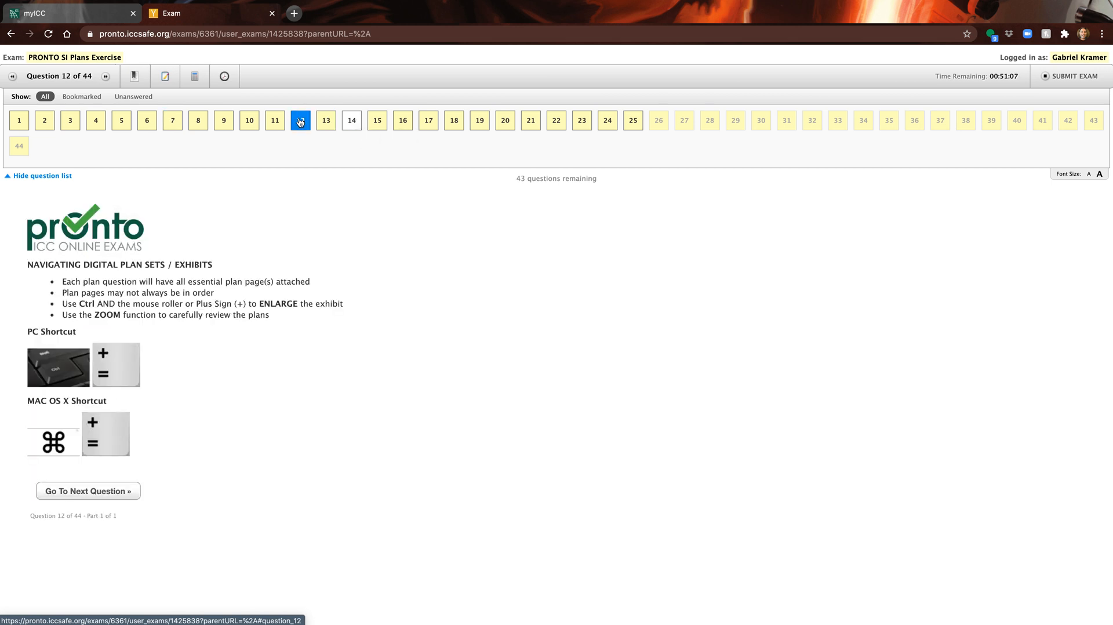
pyautogui.click(275, 120)
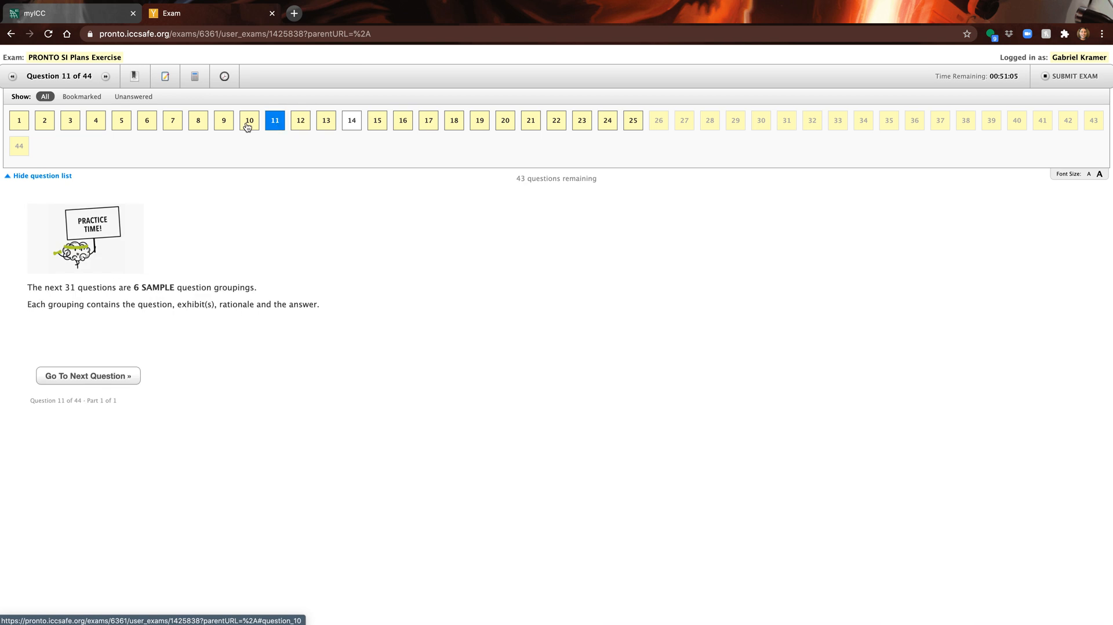
pyautogui.click(197, 120)
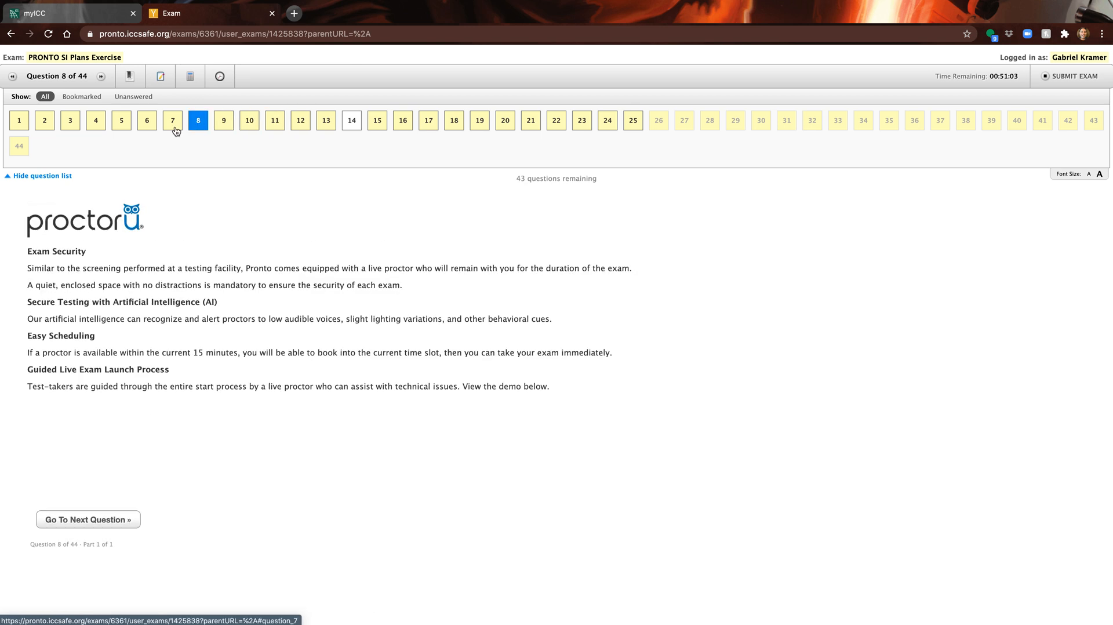
pyautogui.click(147, 120)
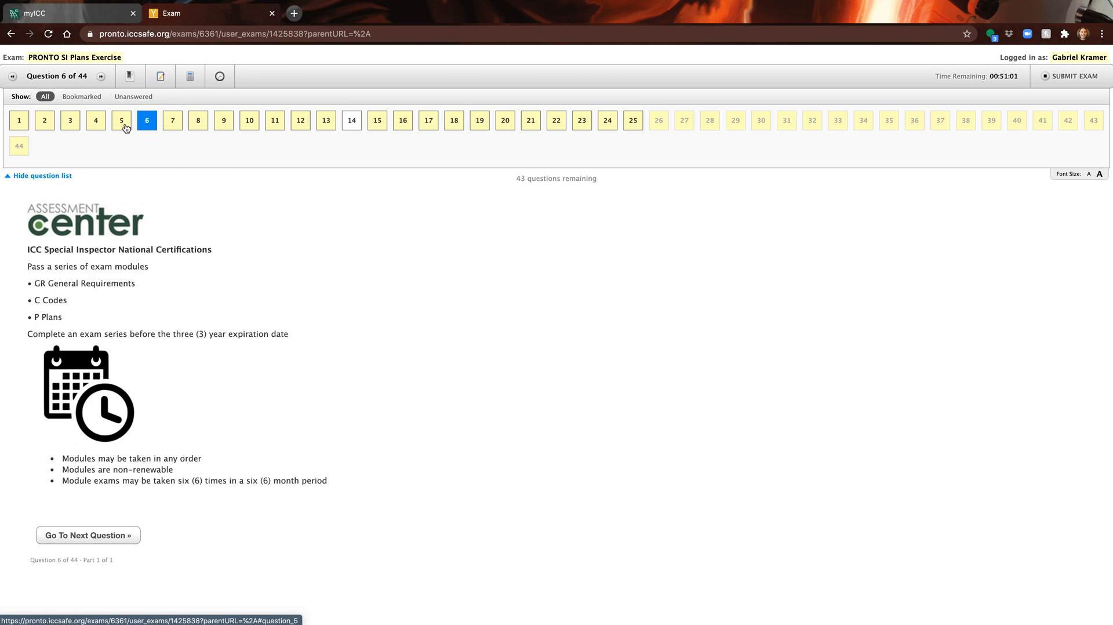
pyautogui.click(95, 120)
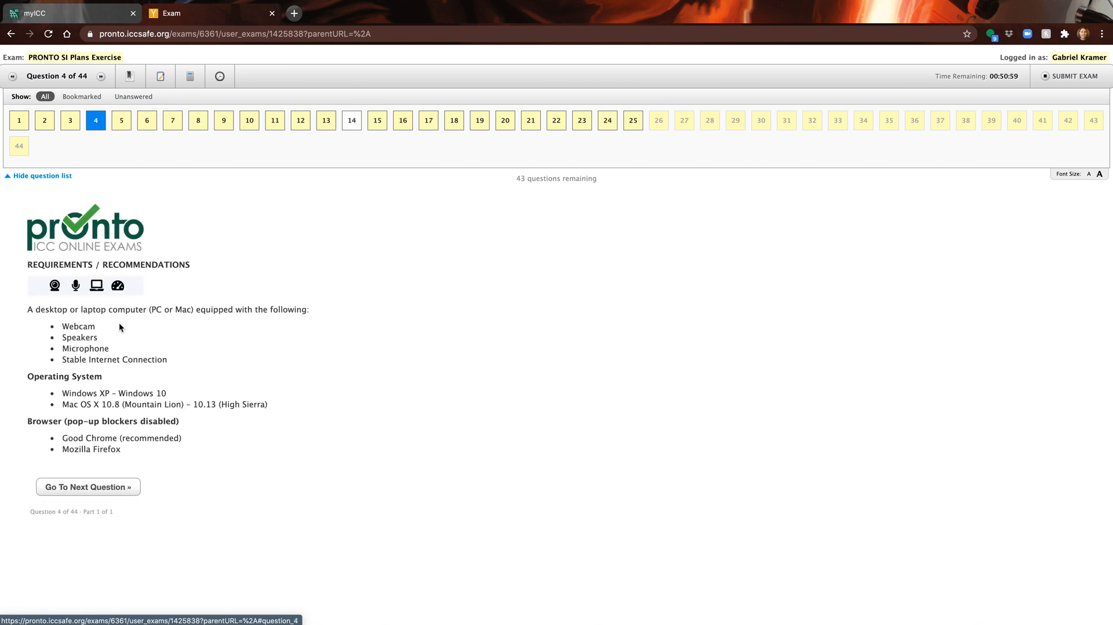
pyautogui.moveTo(75, 331)
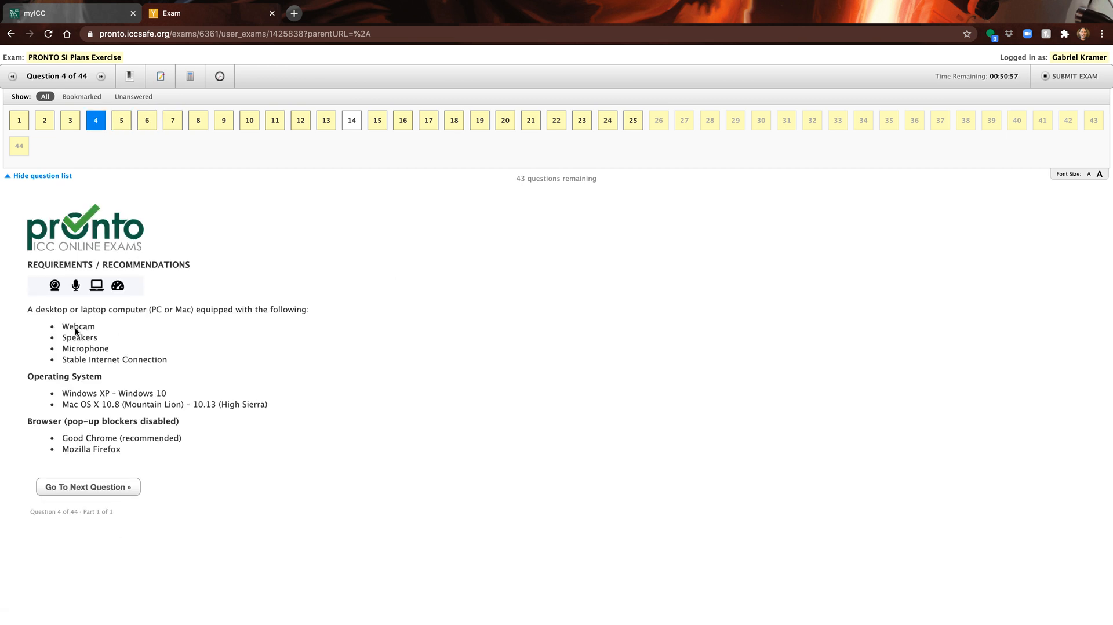
pyautogui.moveTo(80, 349)
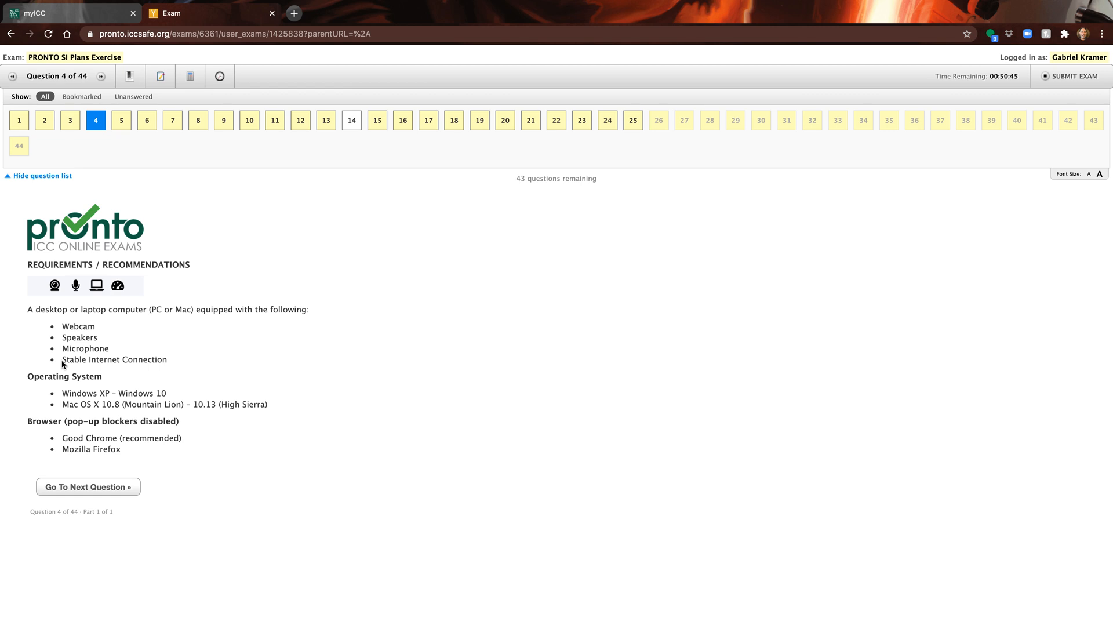
pyautogui.moveTo(66, 408)
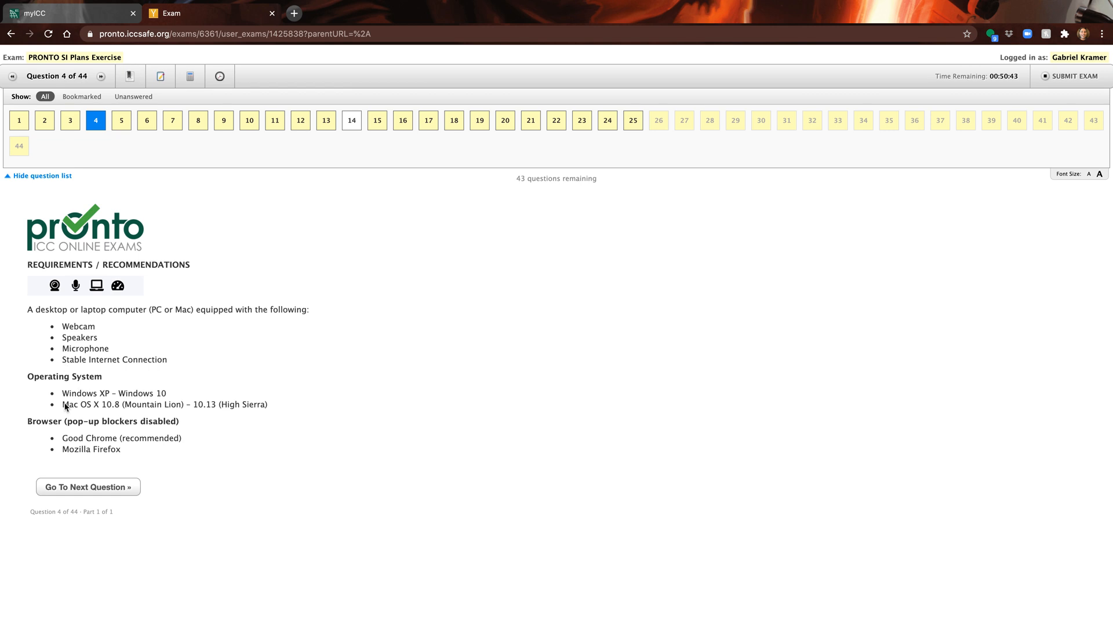
pyautogui.moveTo(131, 409)
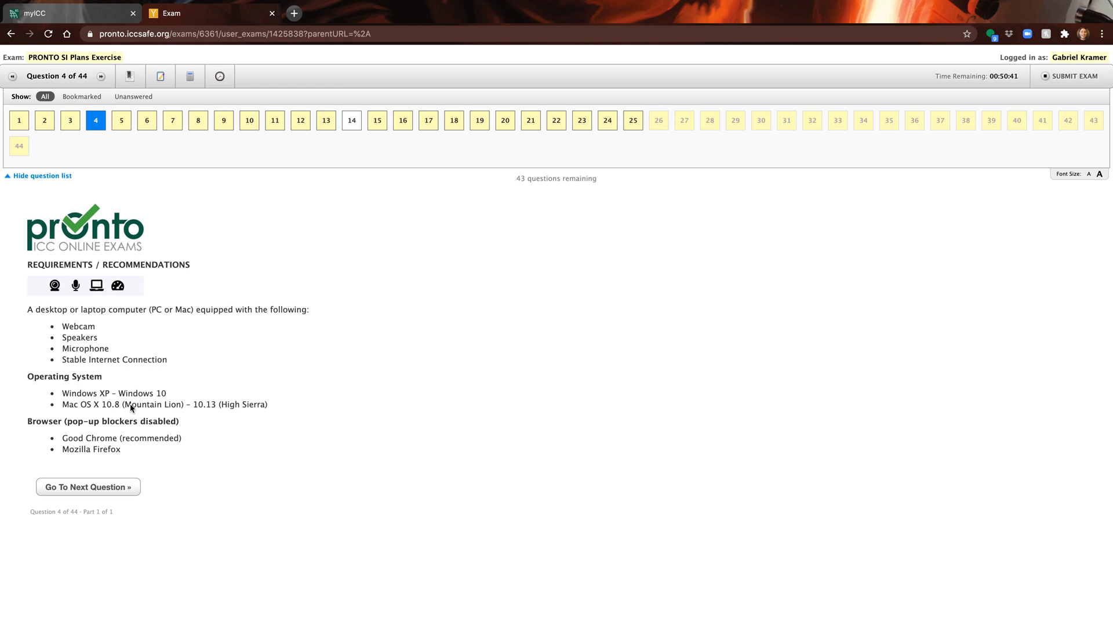
pyautogui.moveTo(95, 447)
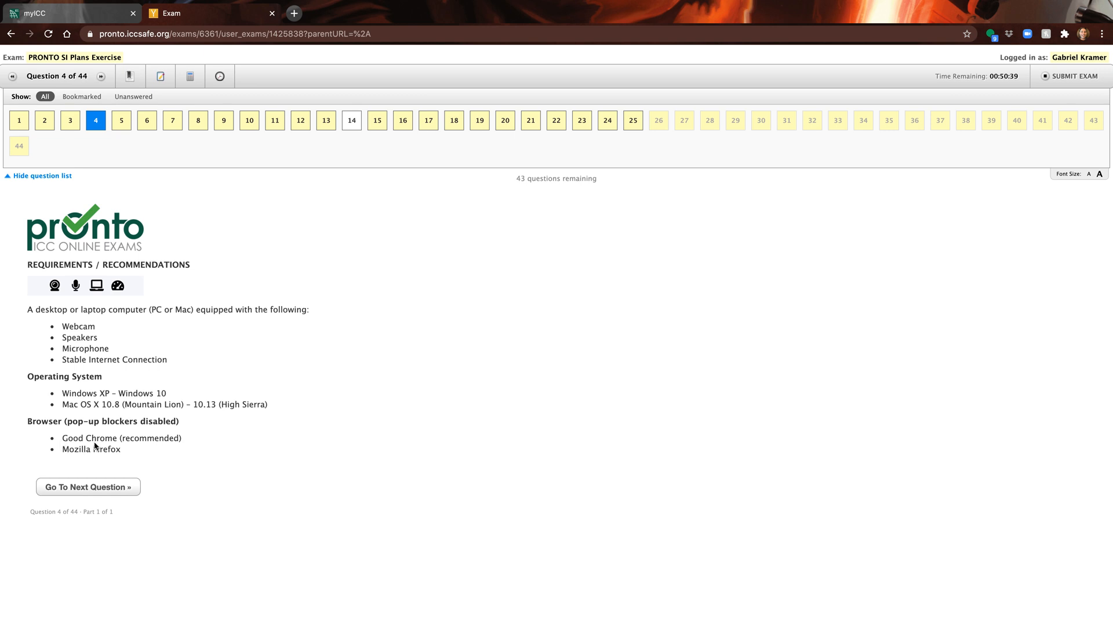
pyautogui.moveTo(106, 445)
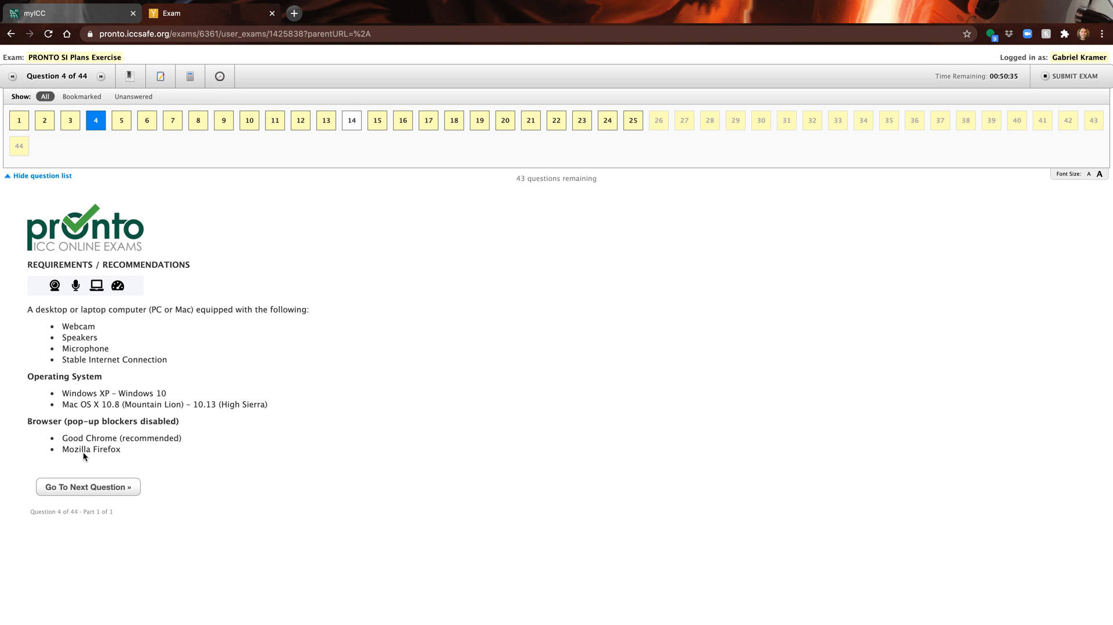
pyautogui.moveTo(135, 454)
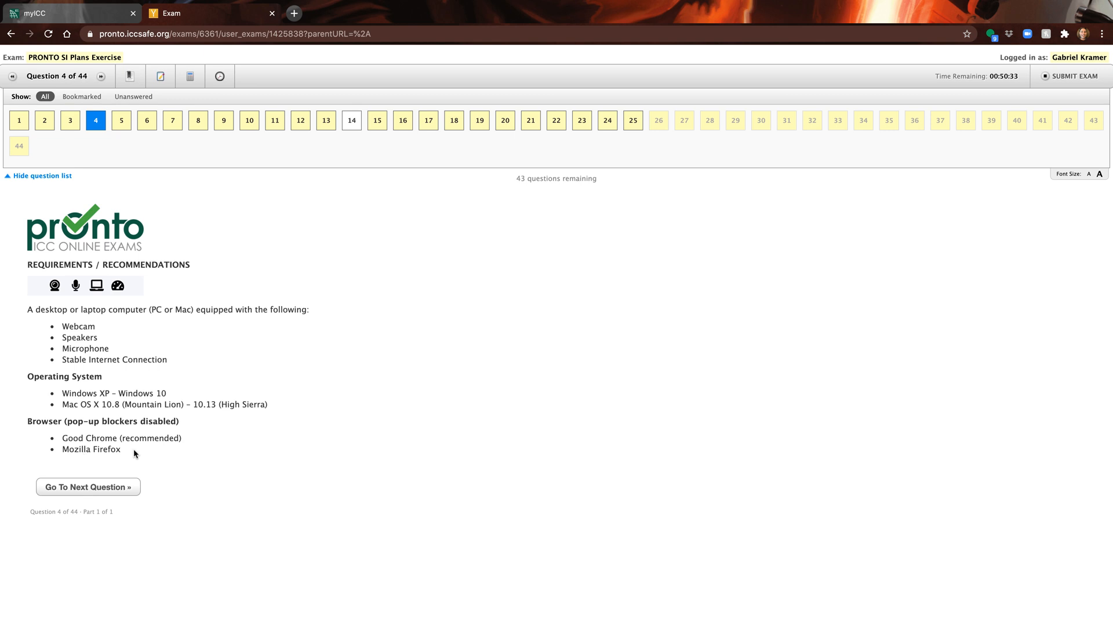
# - Jump to question 14 about floor beam 3FB-3 top reinforcing steel
pyautogui.click(352, 120)
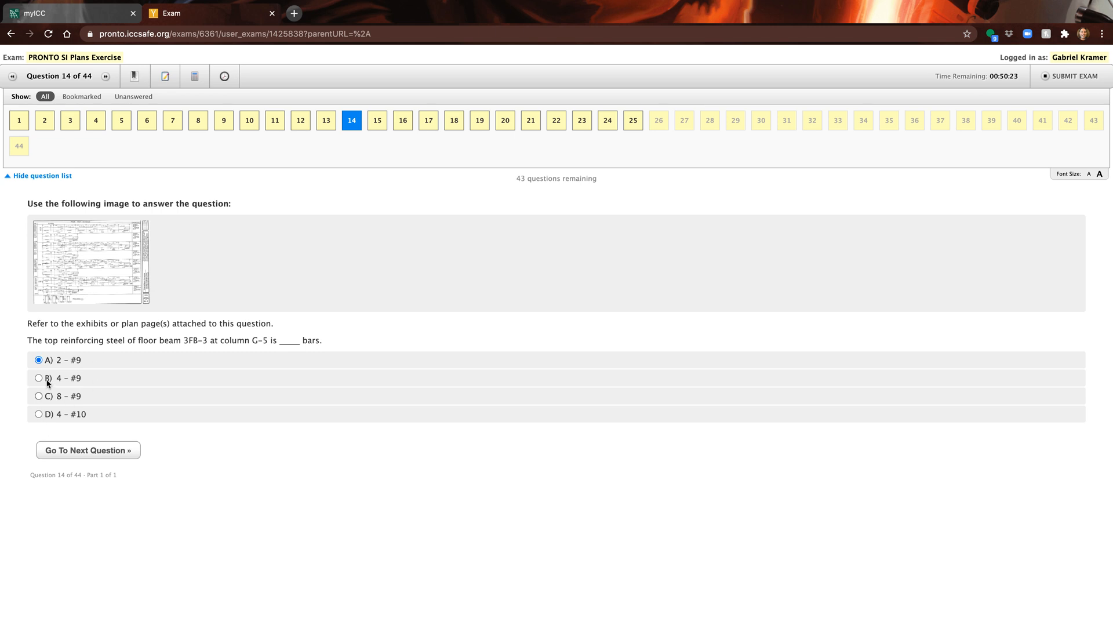
pyautogui.moveTo(64, 394)
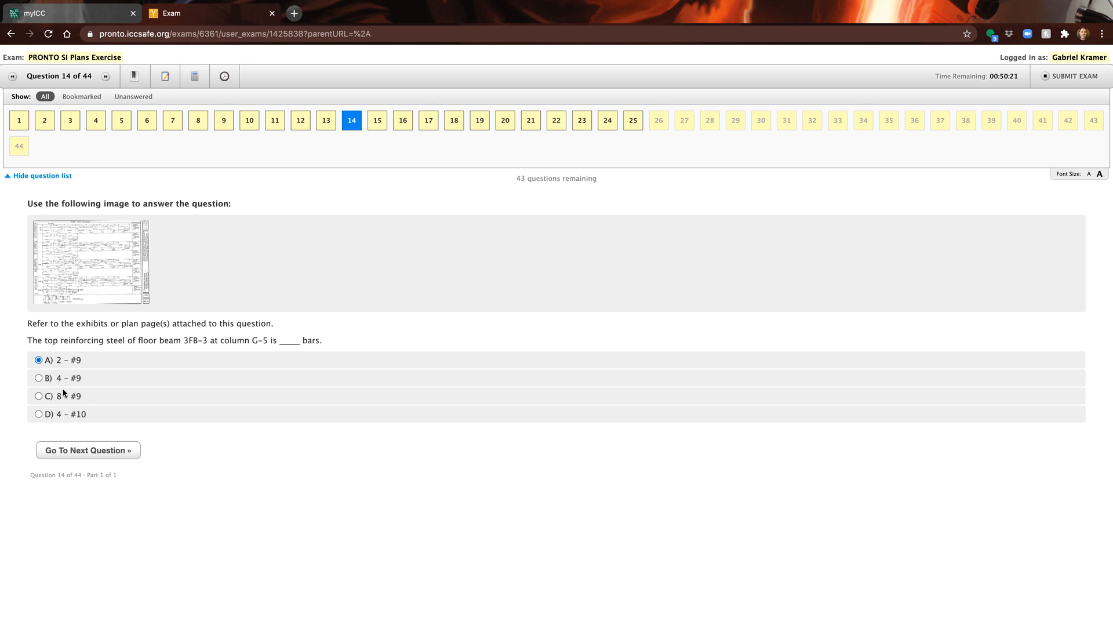
pyautogui.moveTo(116, 261)
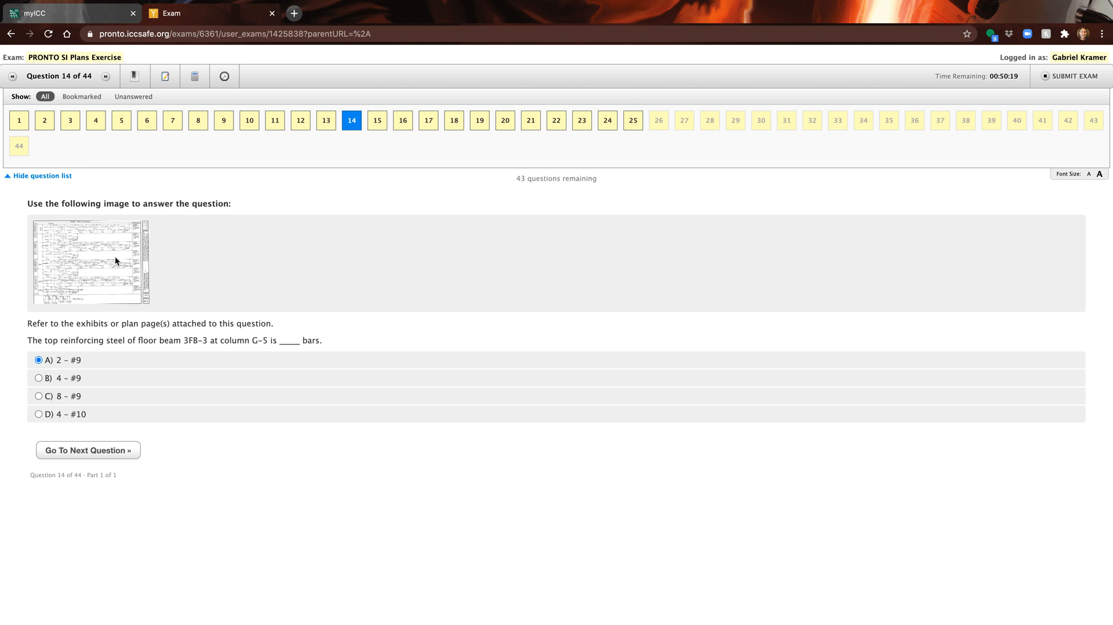
pyautogui.click(88, 262)
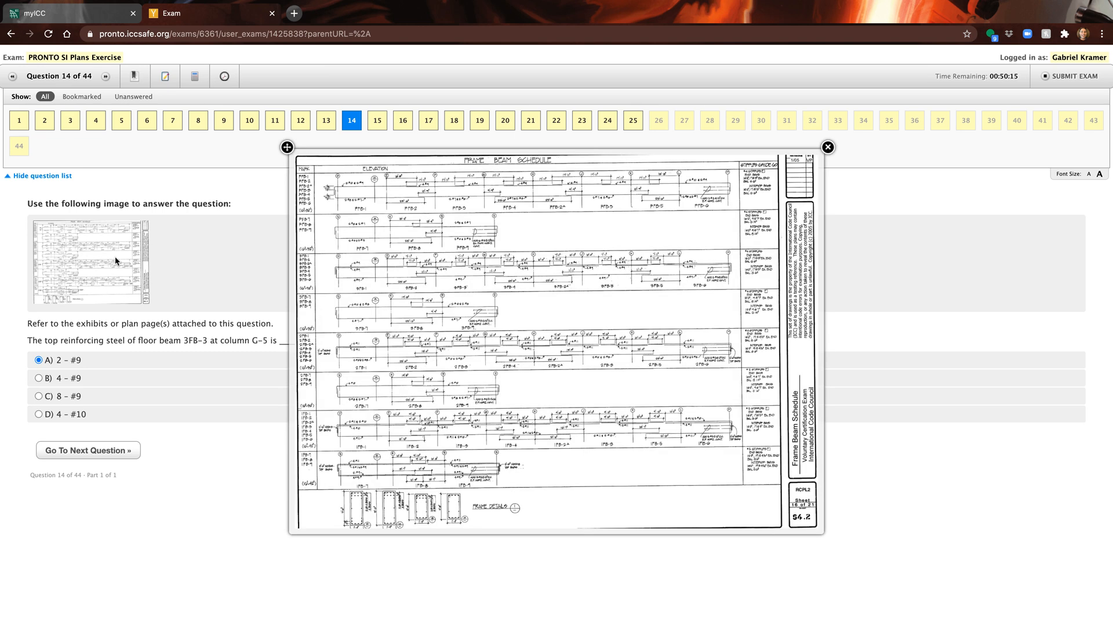
pyautogui.moveTo(548, 124)
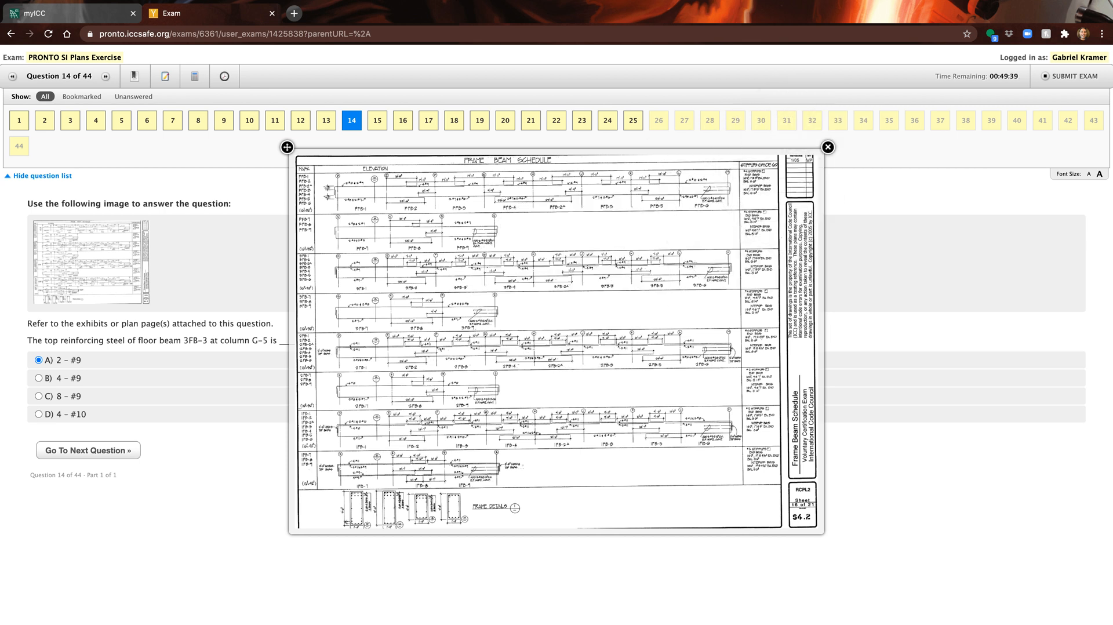
pyautogui.moveTo(714, 355)
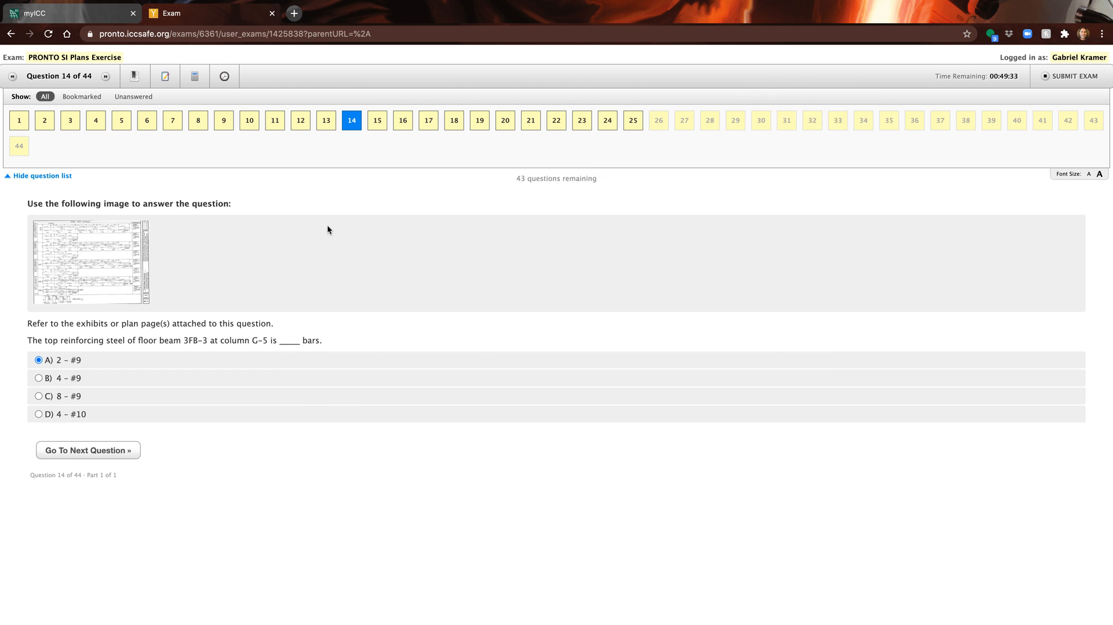
pyautogui.moveTo(306, 244)
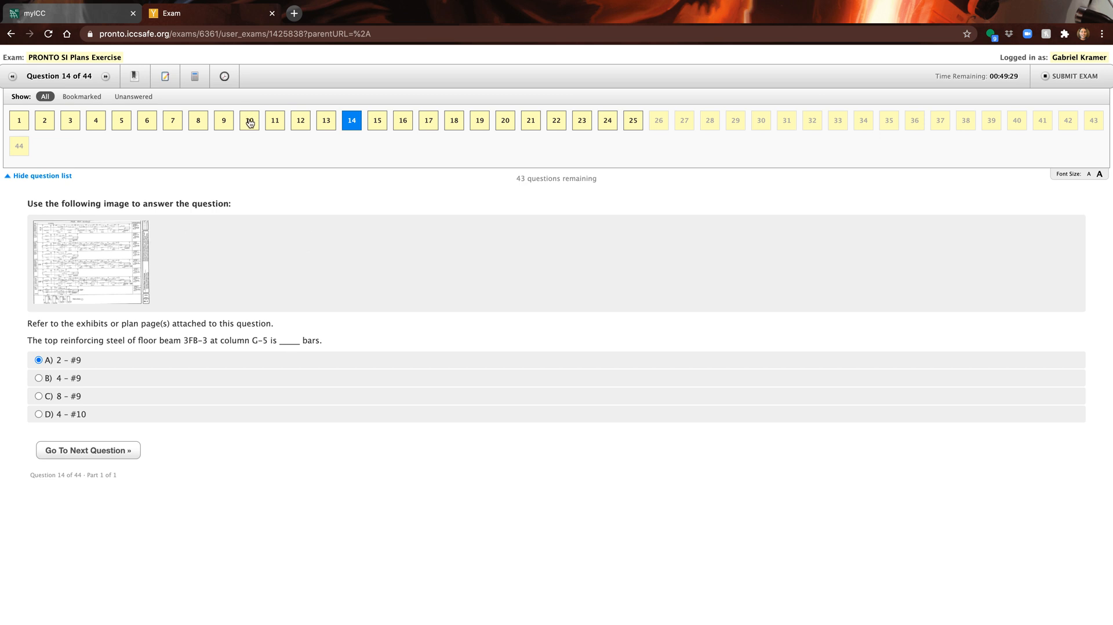
pyautogui.click(198, 120)
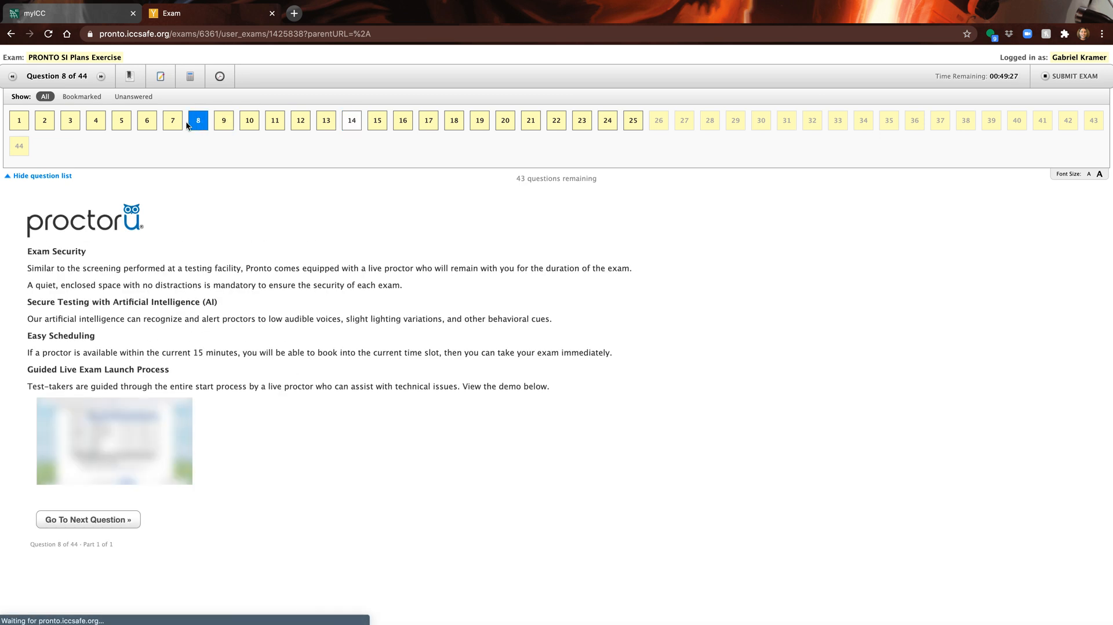
pyautogui.click(146, 120)
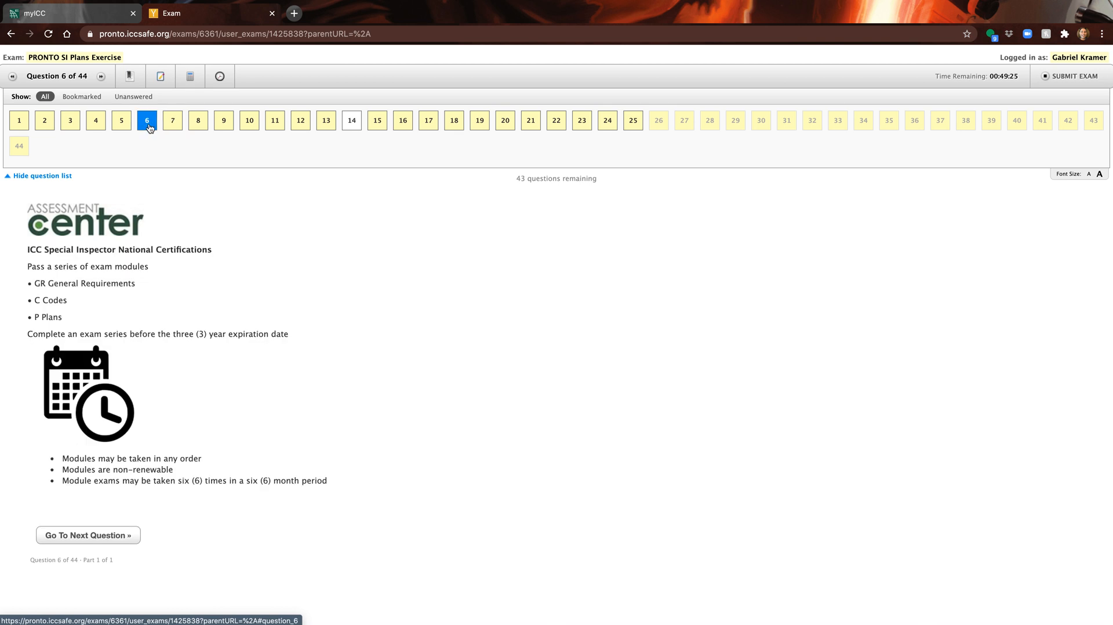
pyautogui.click(95, 120)
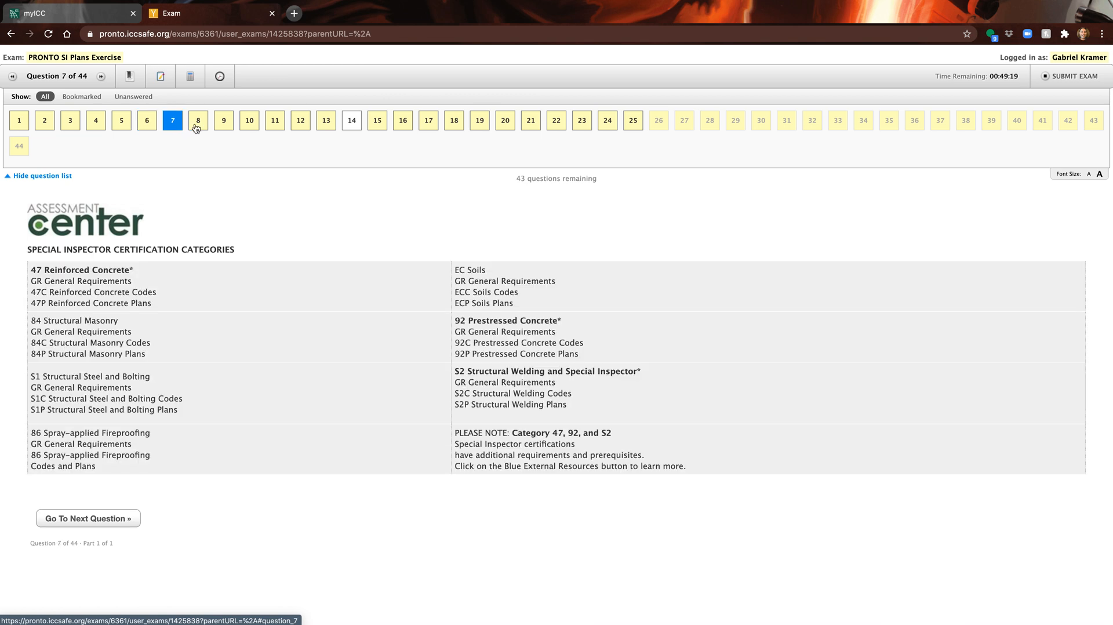
pyautogui.click(250, 120)
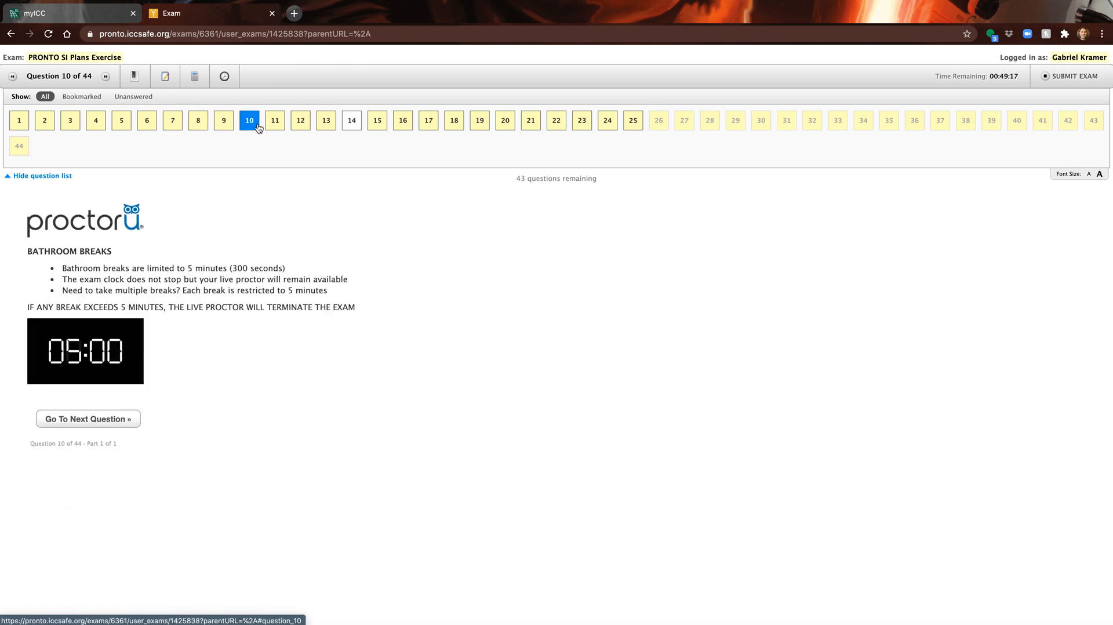
pyautogui.click(300, 120)
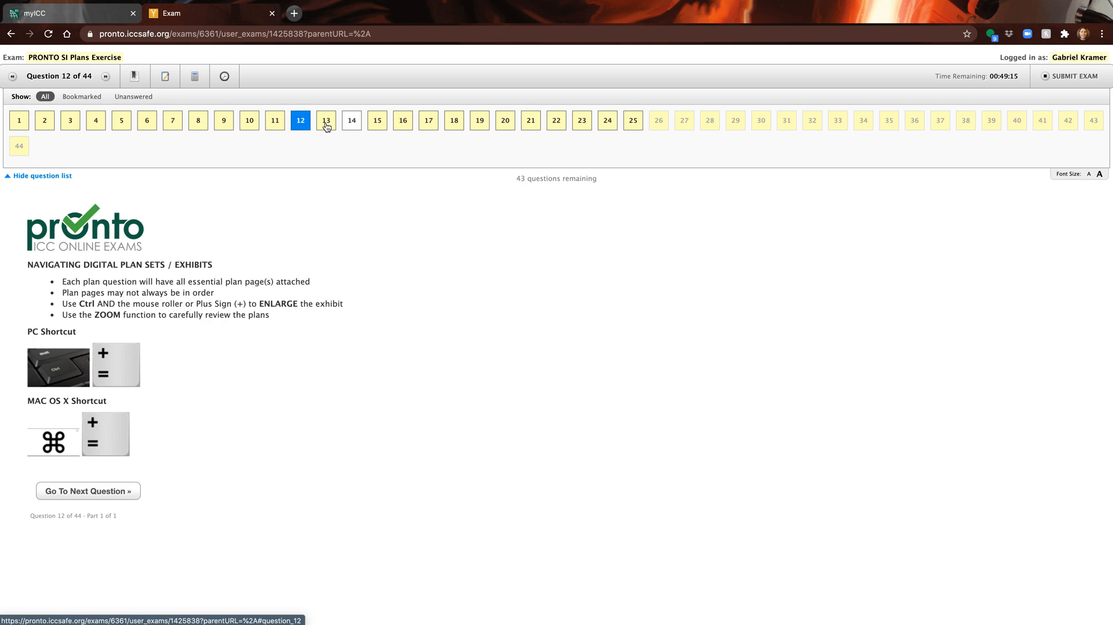
pyautogui.moveTo(88, 371)
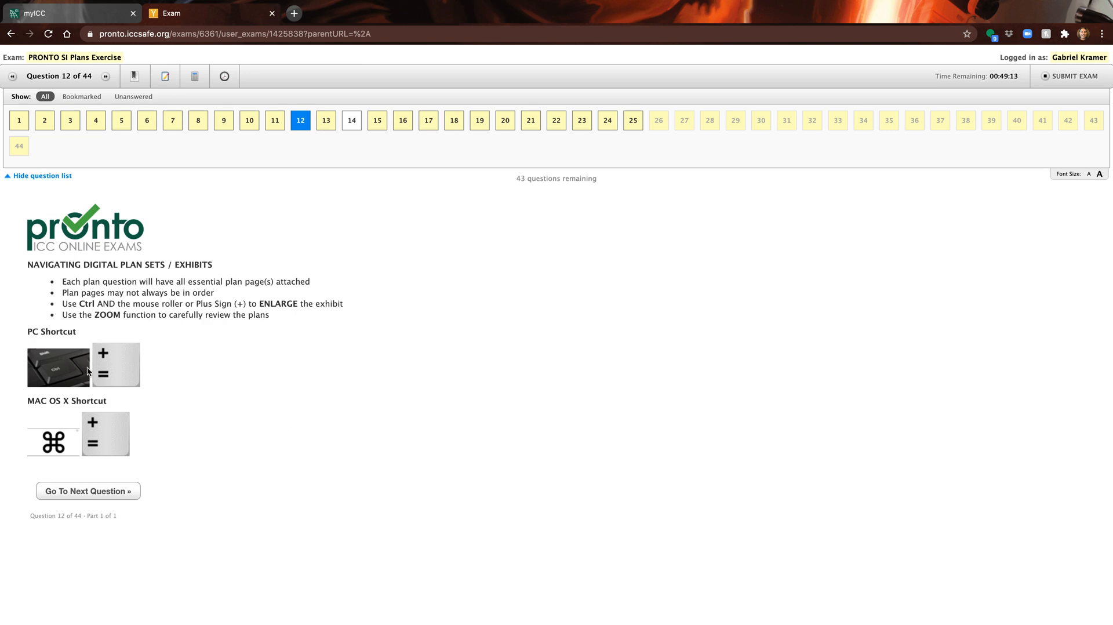
pyautogui.moveTo(120, 361)
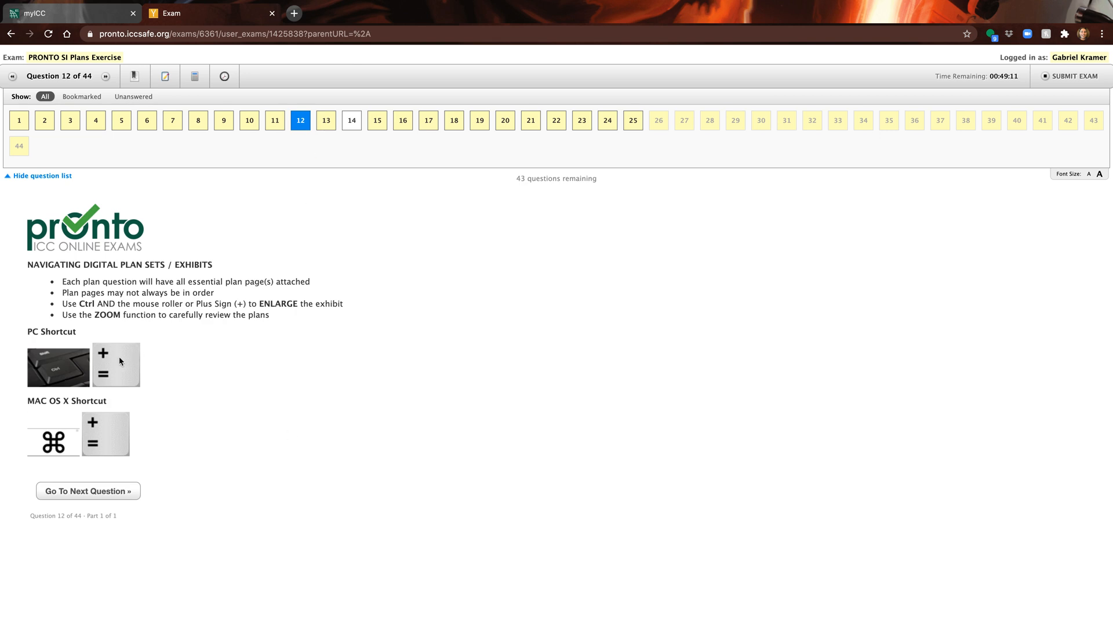
pyautogui.moveTo(96, 368)
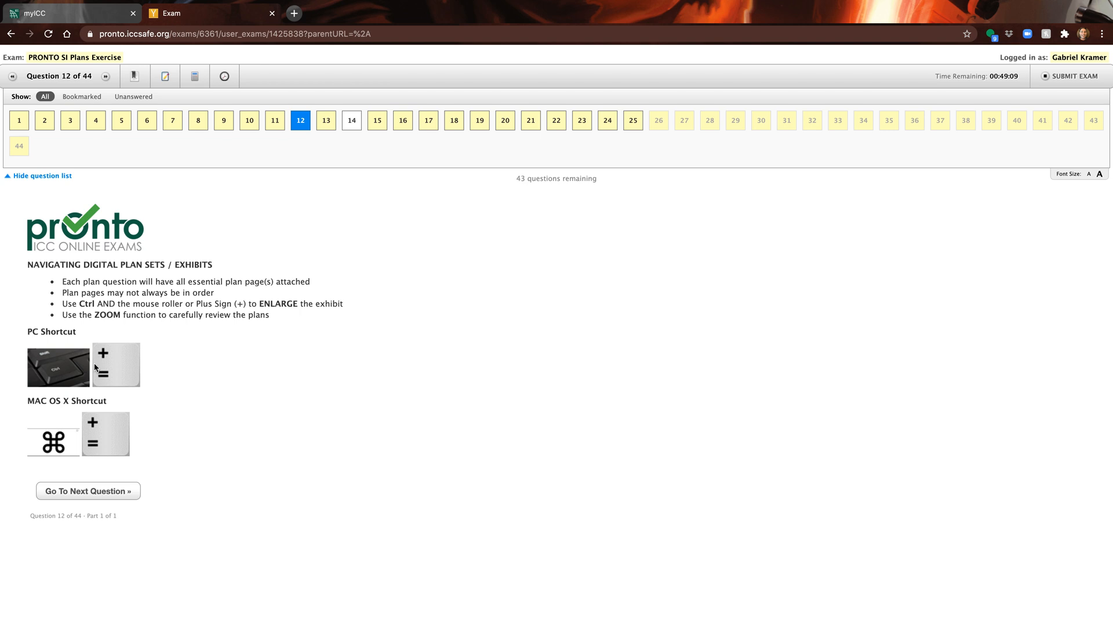
pyautogui.moveTo(73, 453)
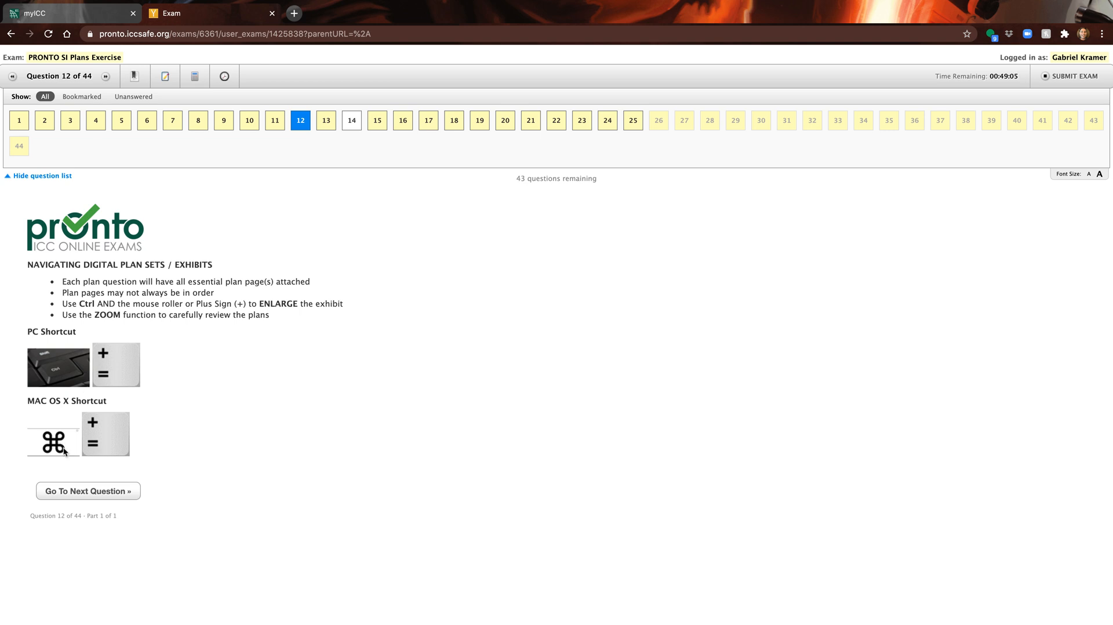
pyautogui.moveTo(109, 434)
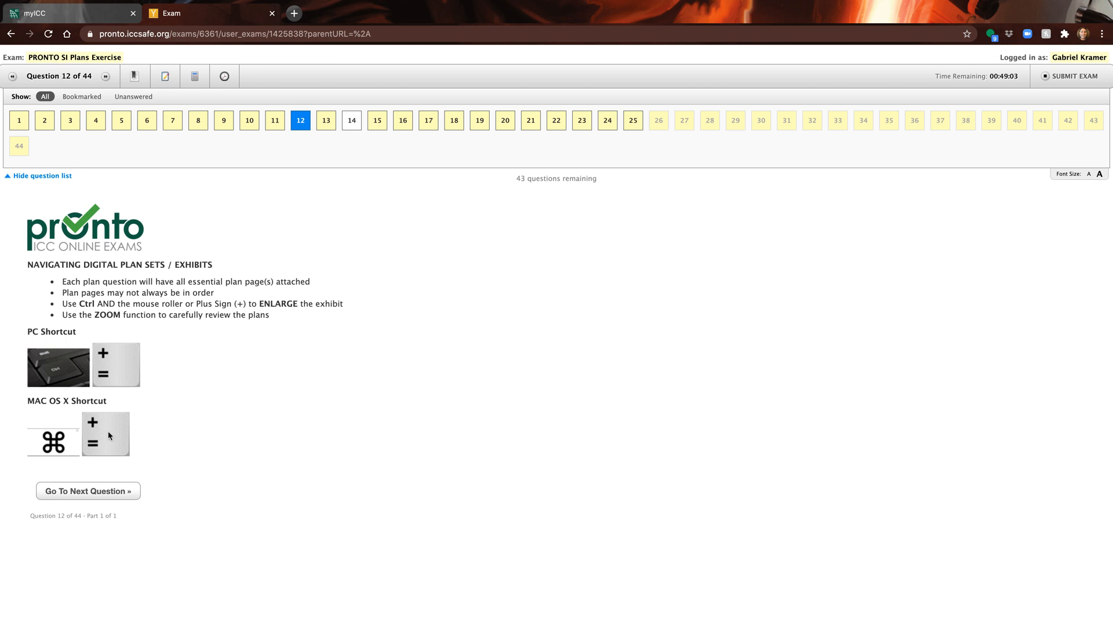
pyautogui.moveTo(105, 433)
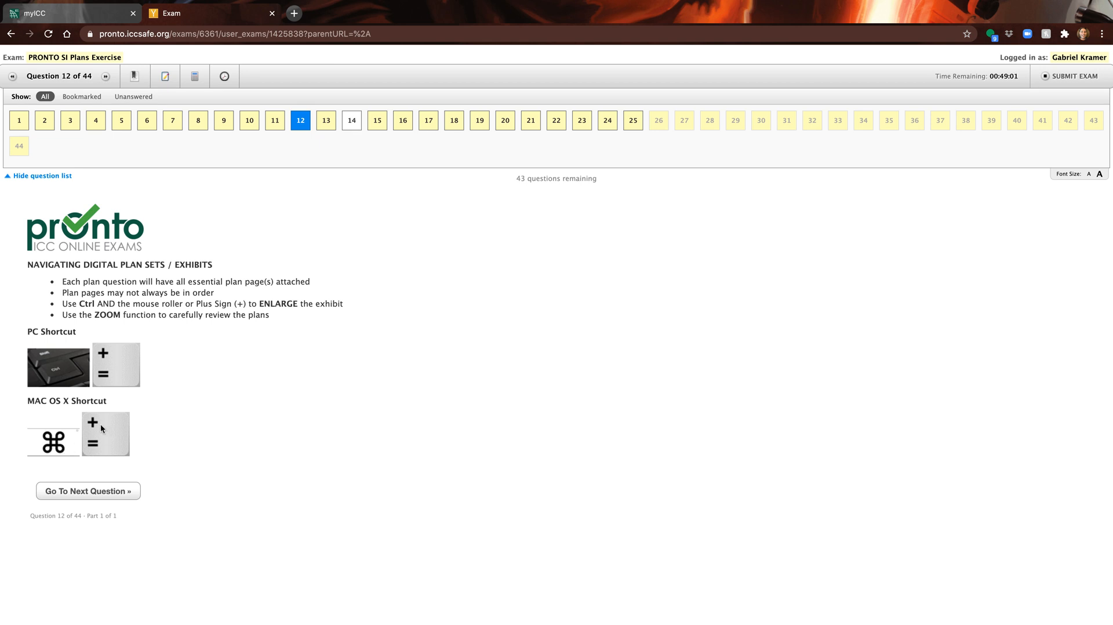
pyautogui.moveTo(110, 441)
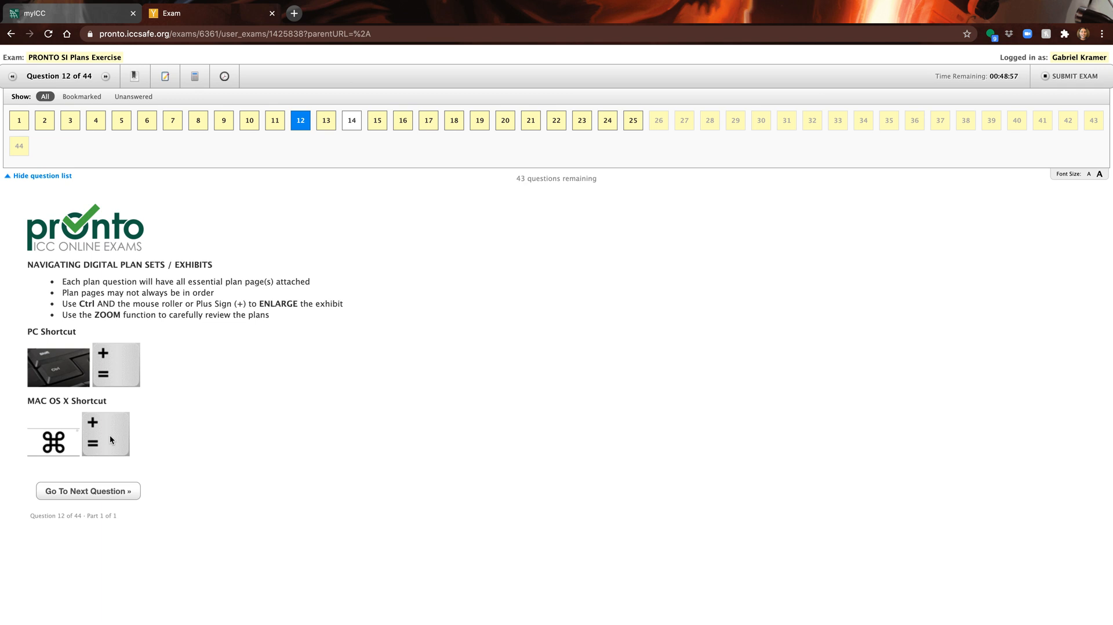
pyautogui.moveTo(222, 384)
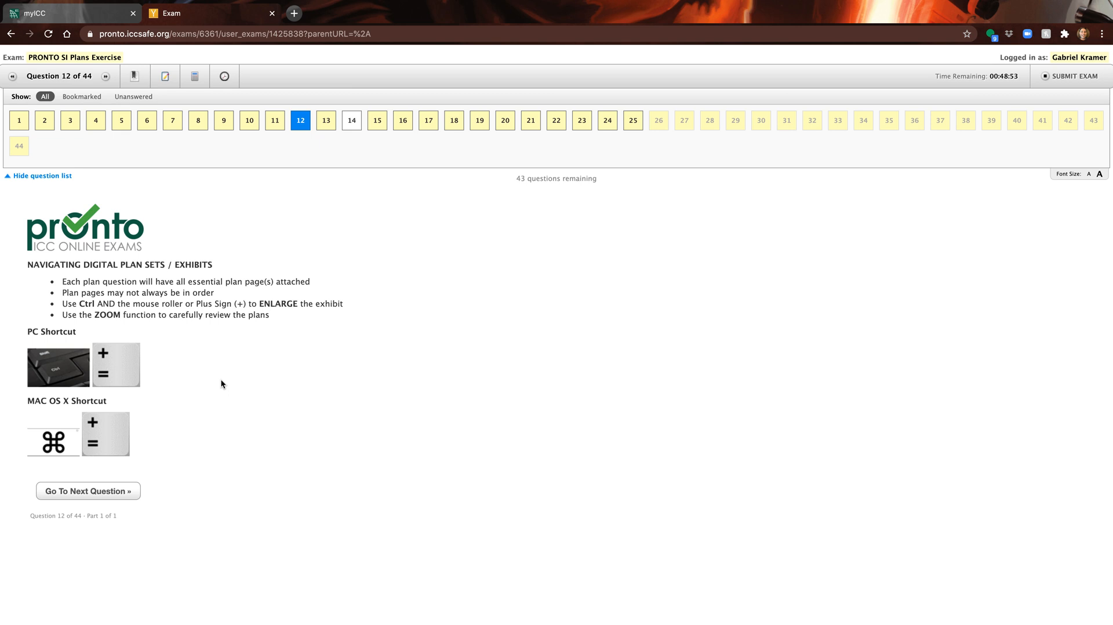
pyautogui.click(351, 120)
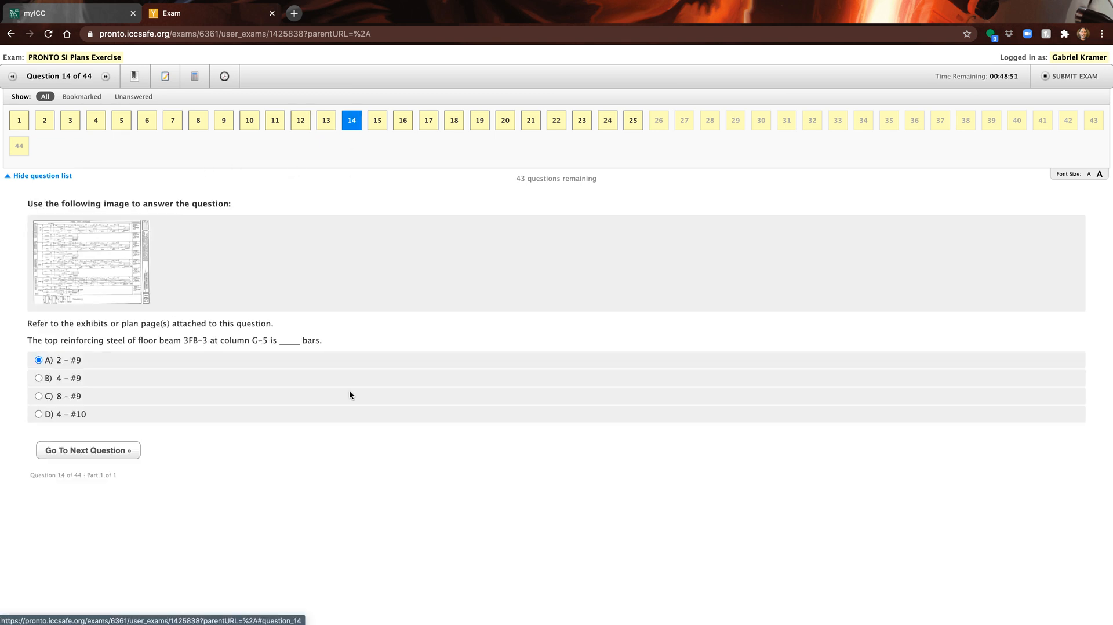
# - Enlarge question 14's Frame Beam Schedule exhibit and zoom the page in for readability
pyautogui.click(89, 262)
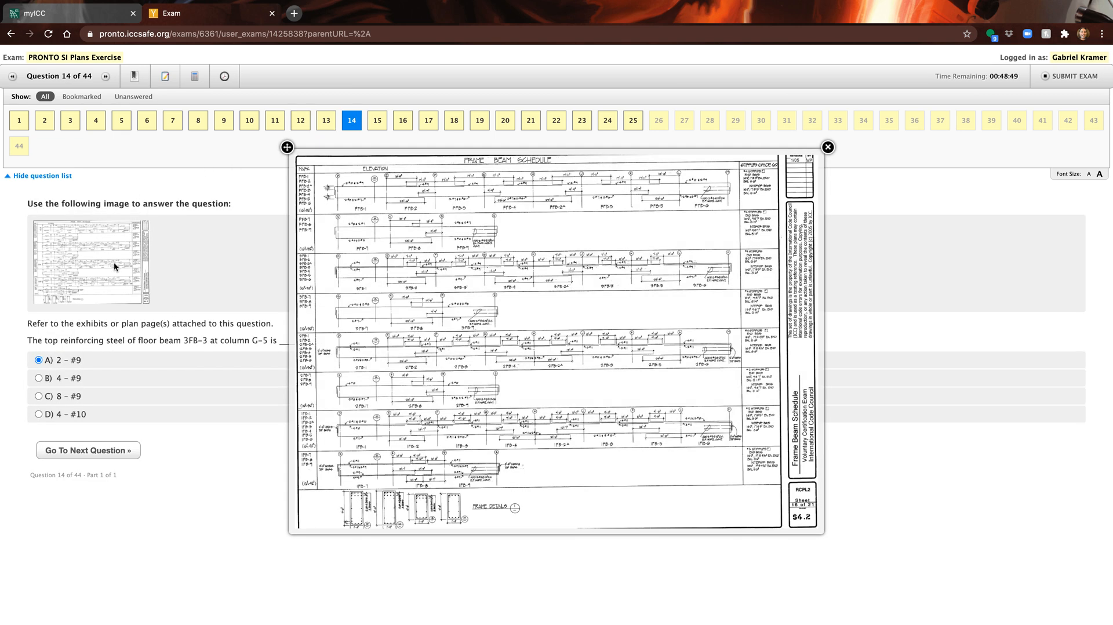
pyautogui.moveTo(168, 249)
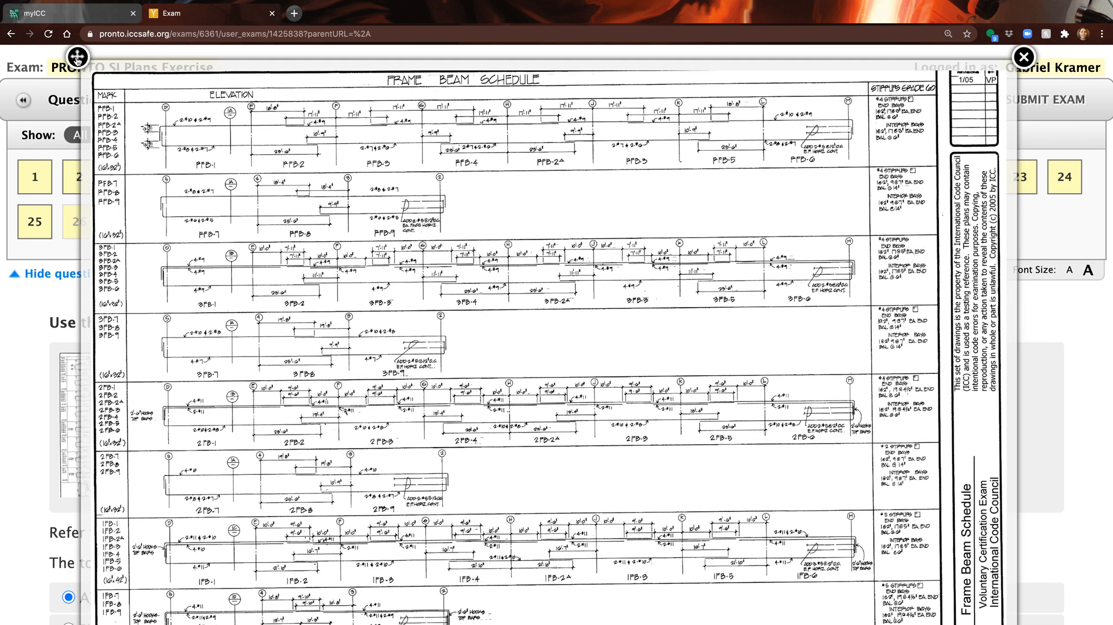
pyautogui.moveTo(35, 177)
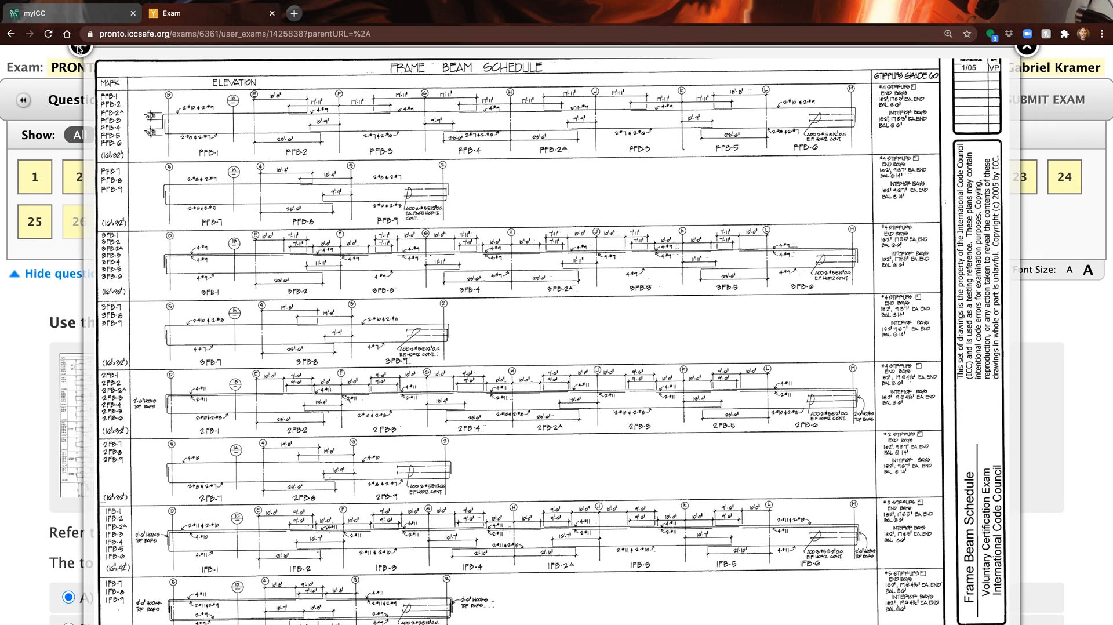
pyautogui.click(80, 62)
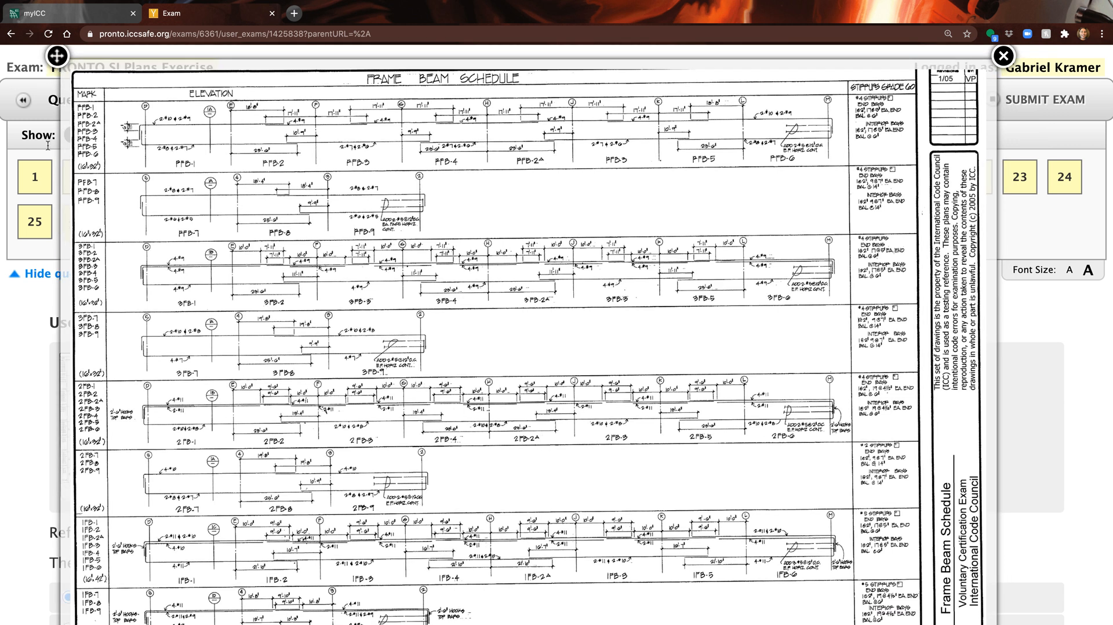
pyautogui.moveTo(136, 332)
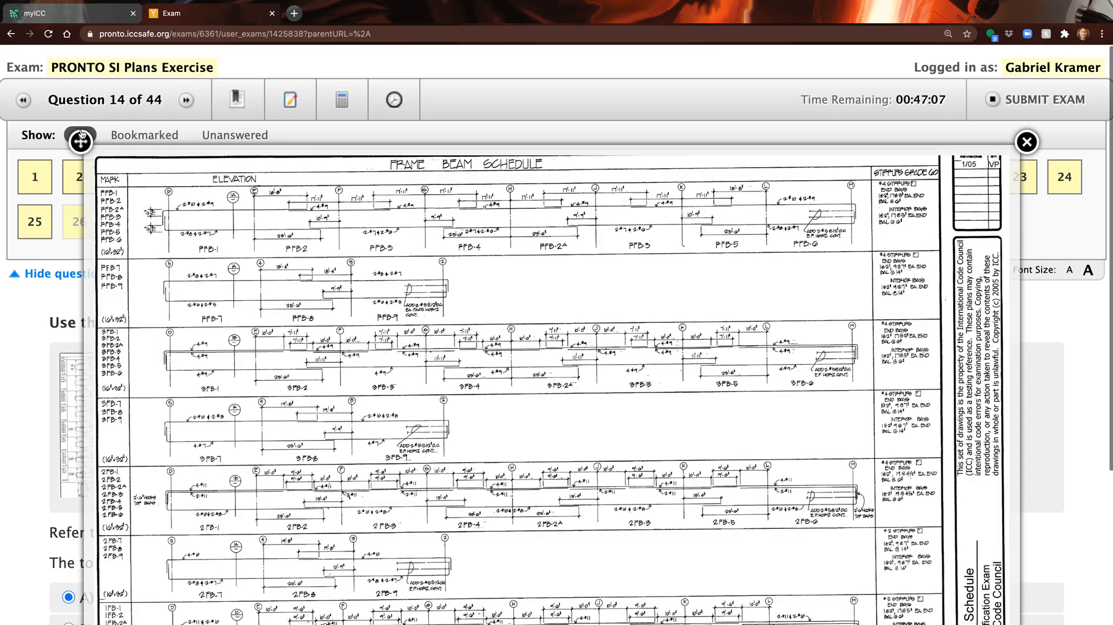
# - Scroll through the enlarged Frame Beam Schedule exhibit to view the whole sheet
pyautogui.scroll(-3)
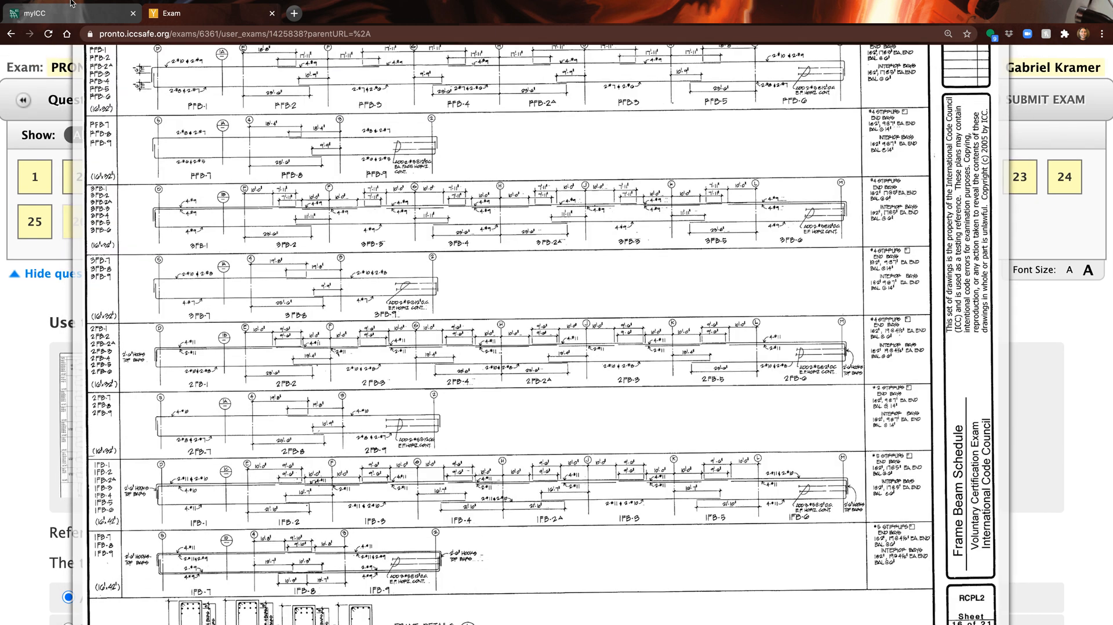
pyautogui.scroll(3)
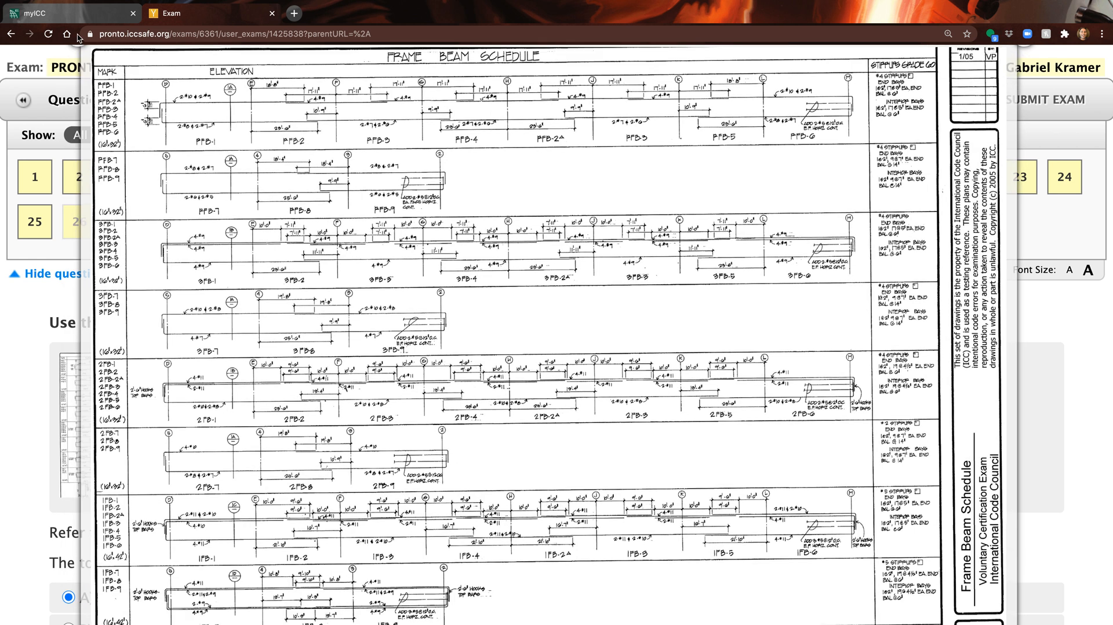
pyautogui.scroll(-3)
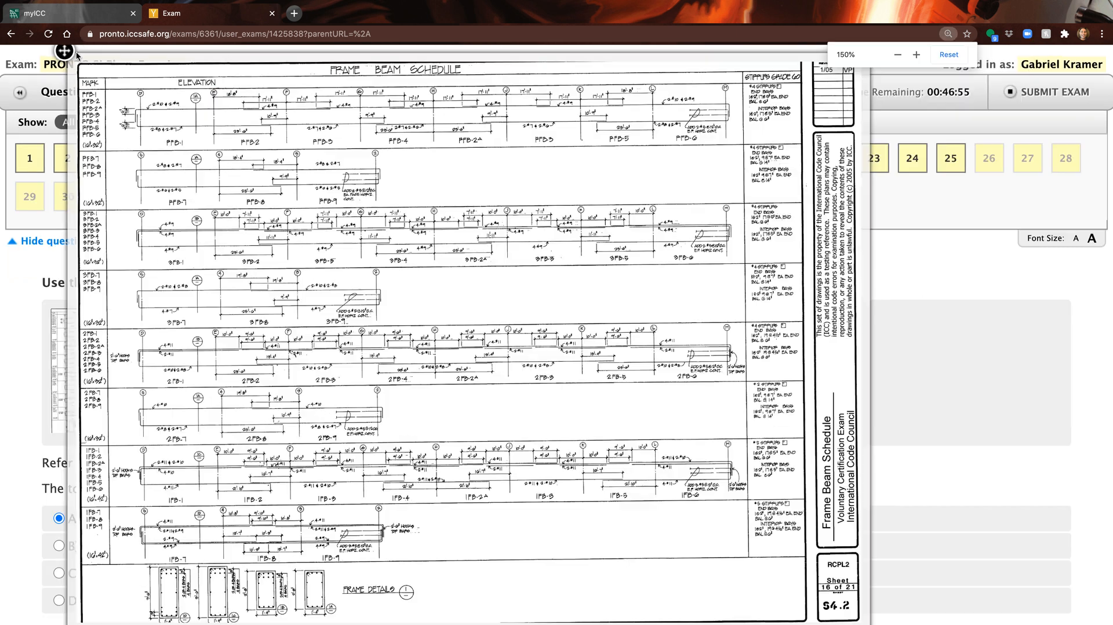
pyautogui.scroll(-3)
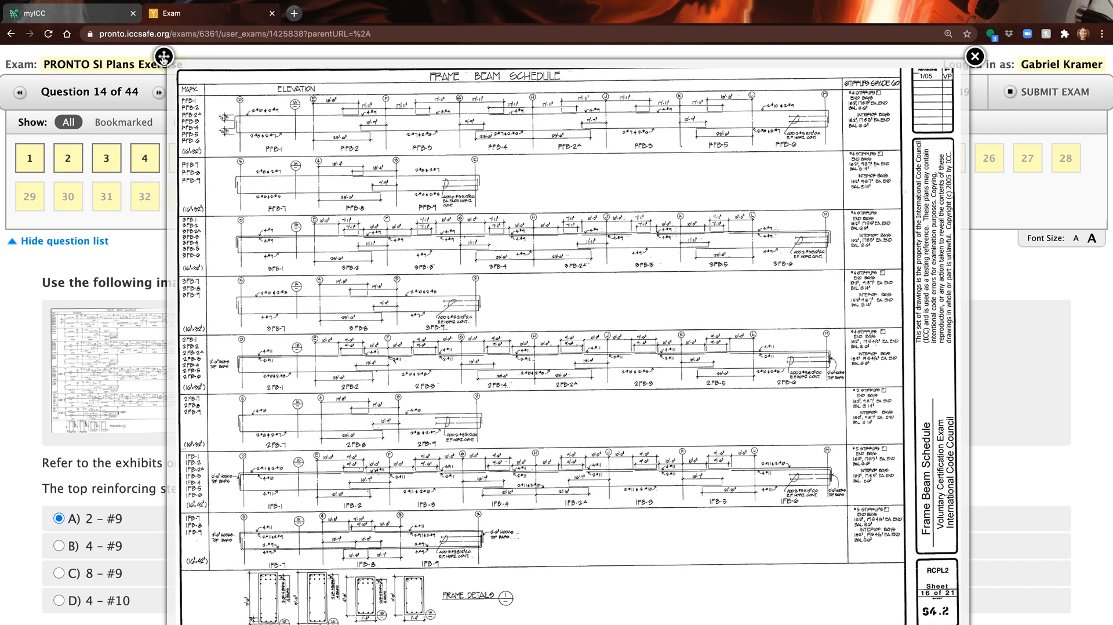
pyautogui.moveTo(818, 31)
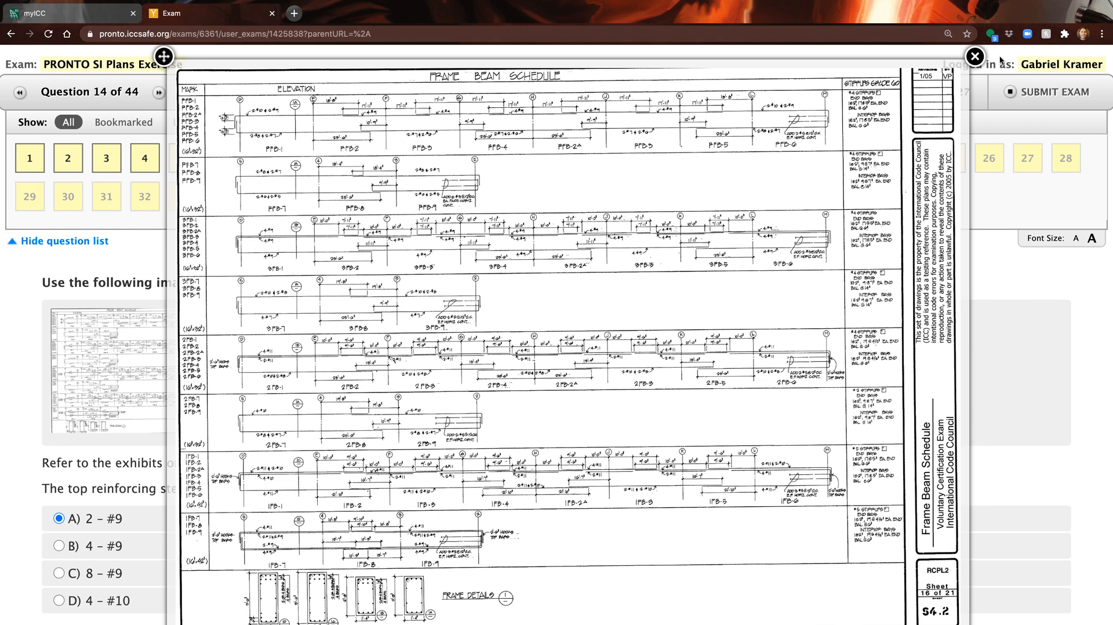
pyautogui.moveTo(201, 74)
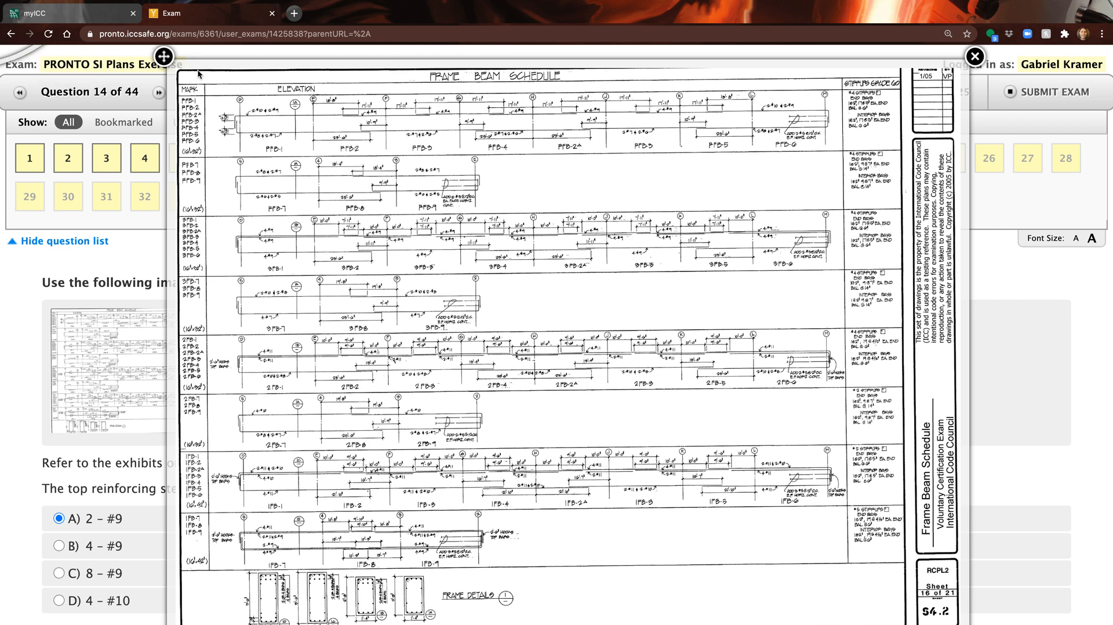
pyautogui.moveTo(982, 59)
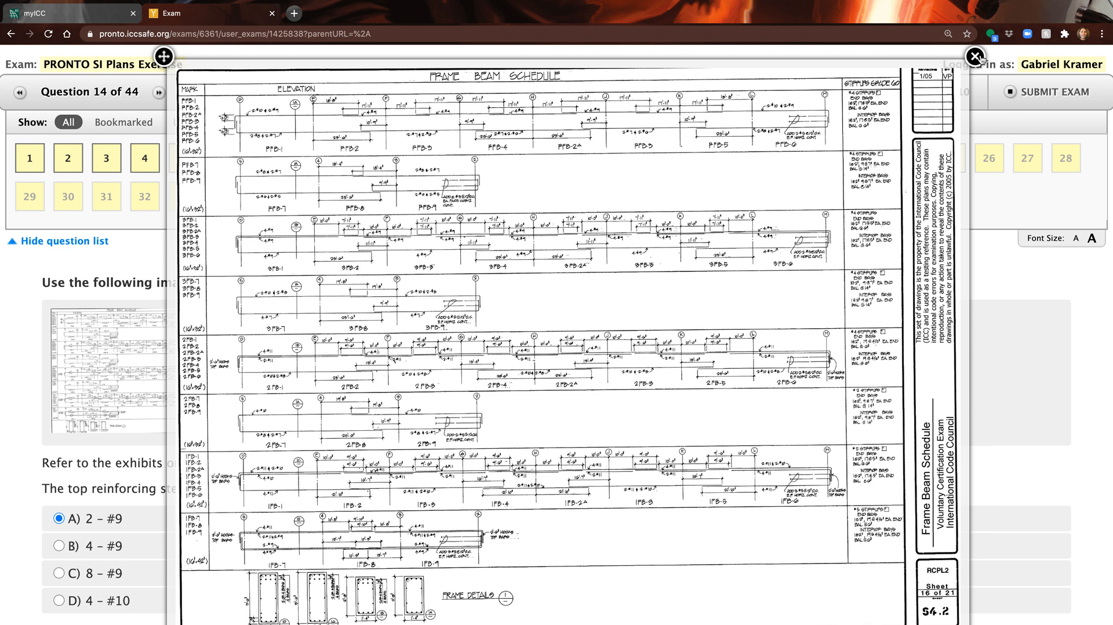
# - Close the Frame Beam Schedule exhibit and scroll the question page
pyautogui.click(975, 57)
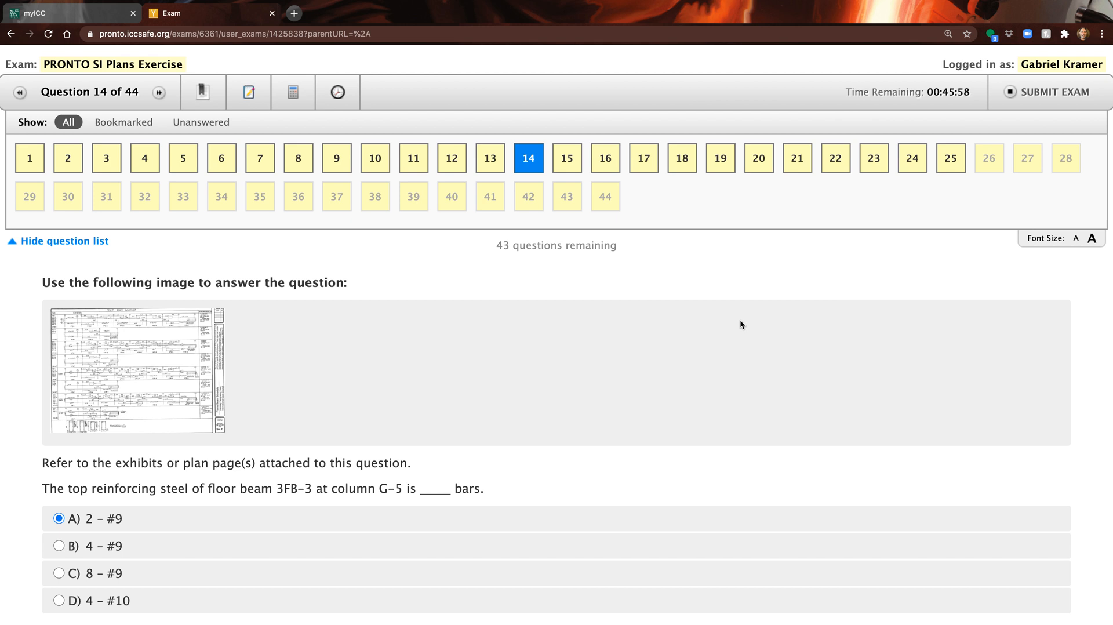
pyautogui.moveTo(459, 297)
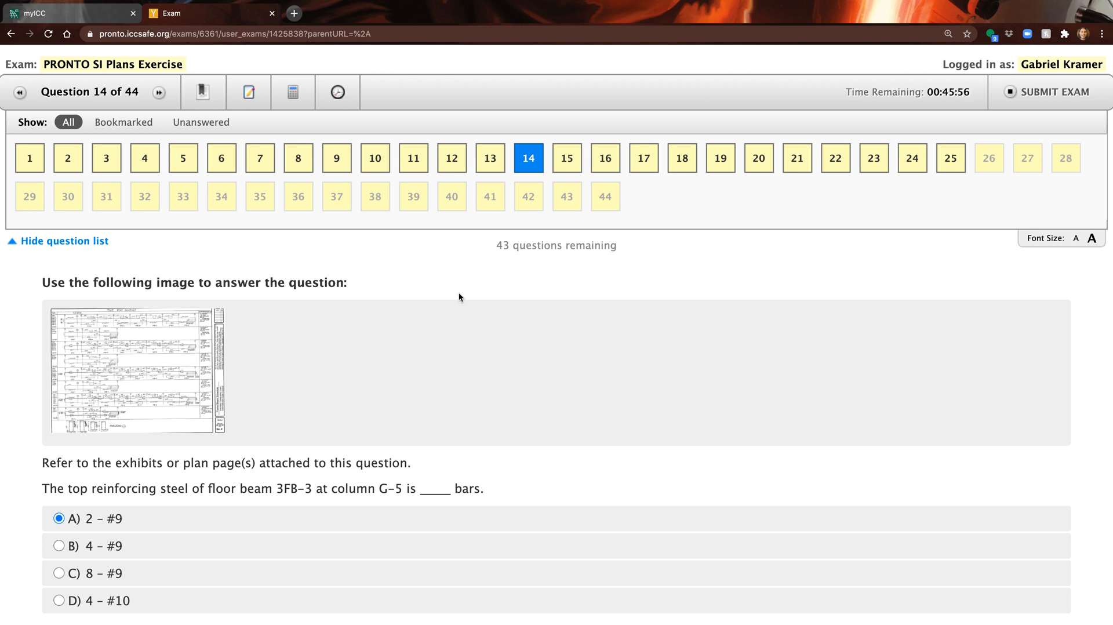
pyautogui.scroll(-3)
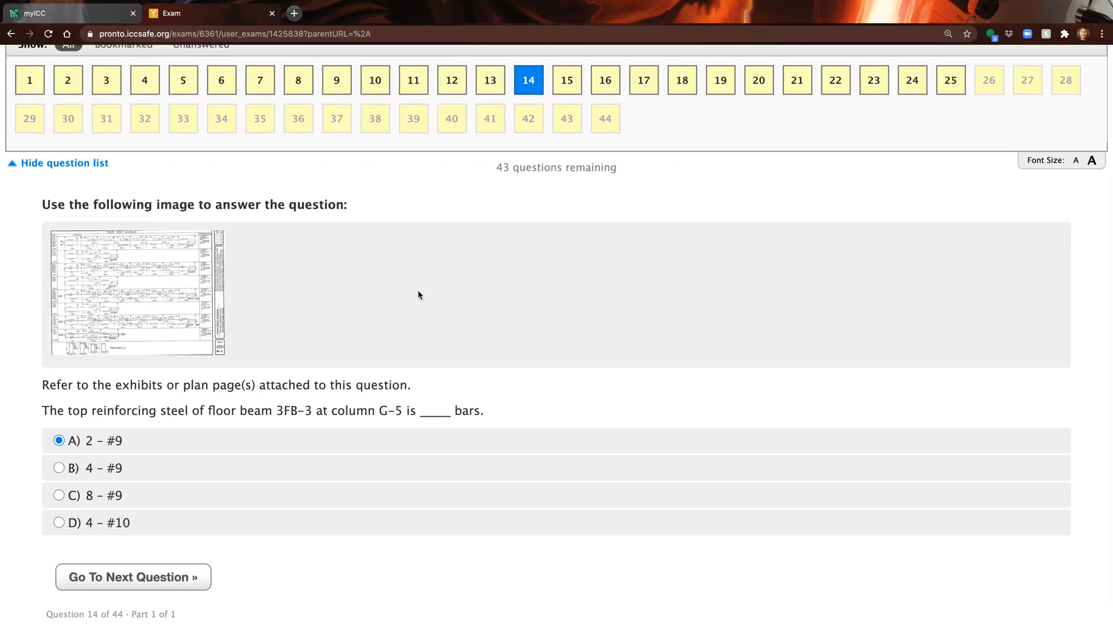
pyautogui.scroll(3)
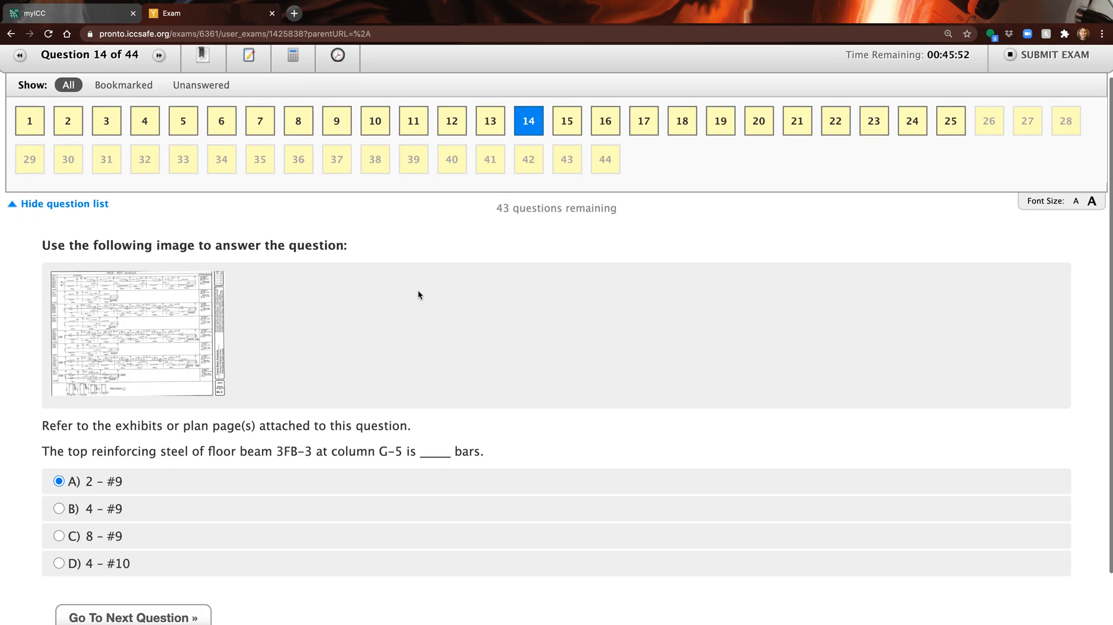
pyautogui.scroll(-3)
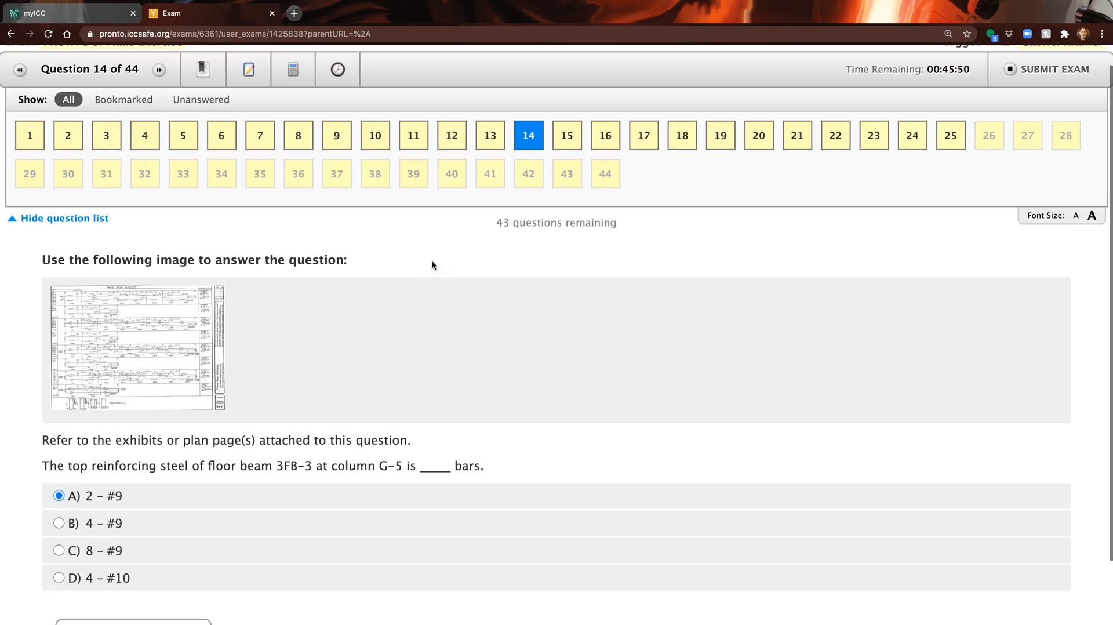
# - Step through questions 17, 18, 20, 21 and 23, continuing further ahead in the list
pyautogui.click(643, 135)
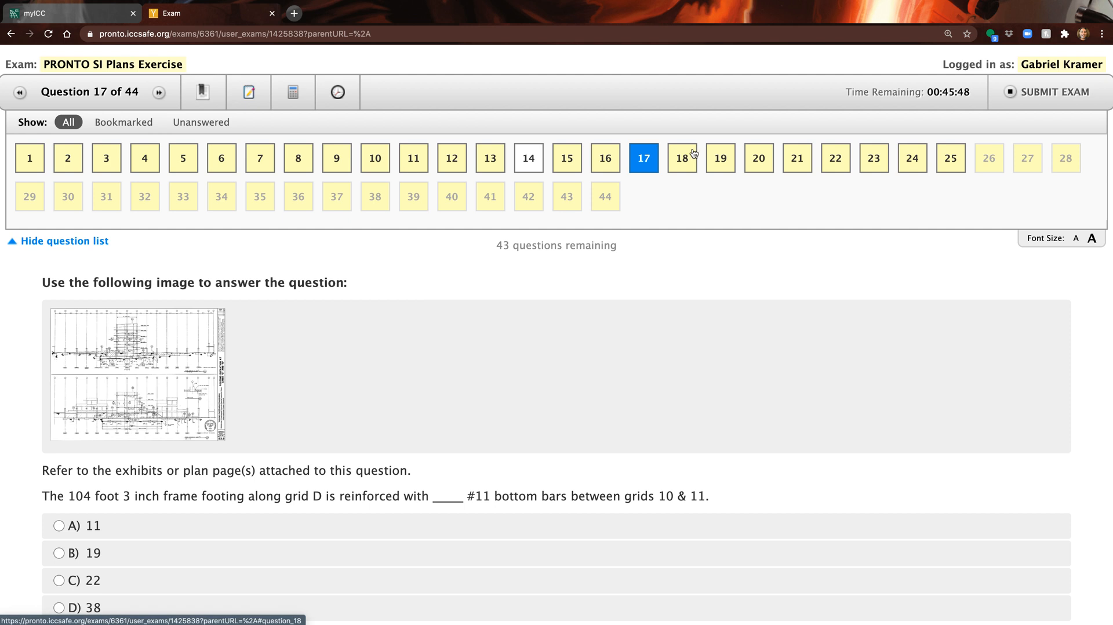
pyautogui.click(681, 158)
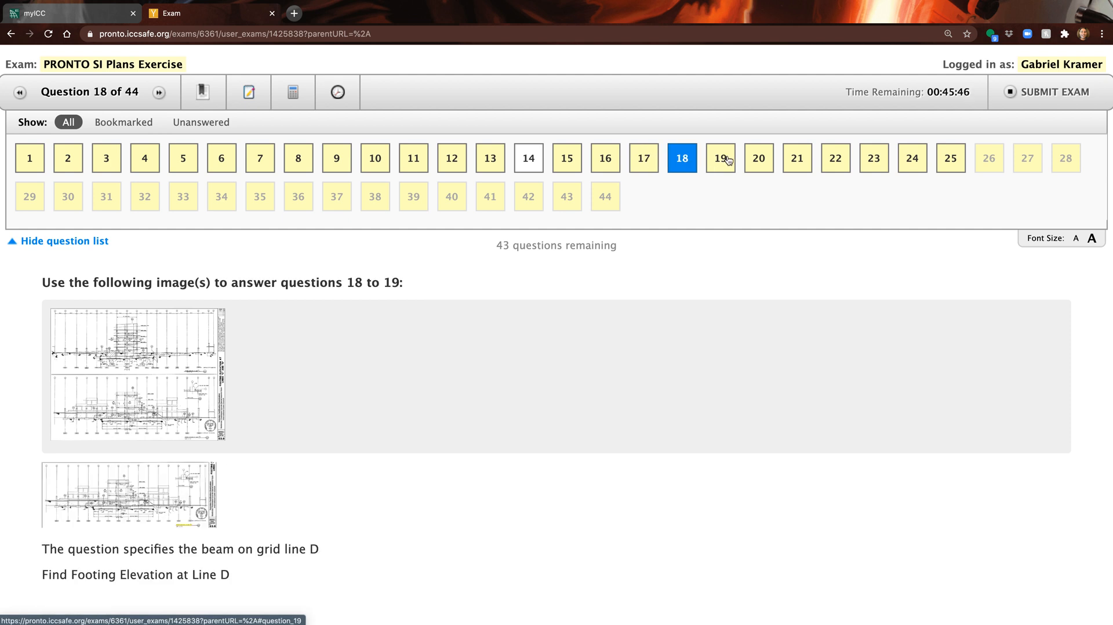
pyautogui.click(758, 158)
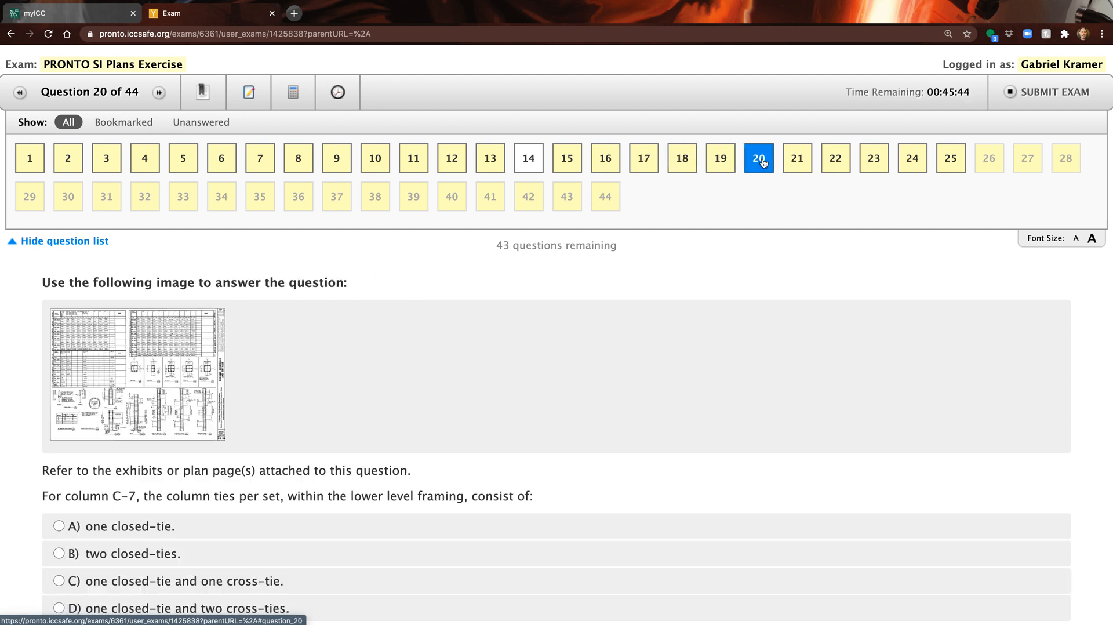
pyautogui.click(797, 158)
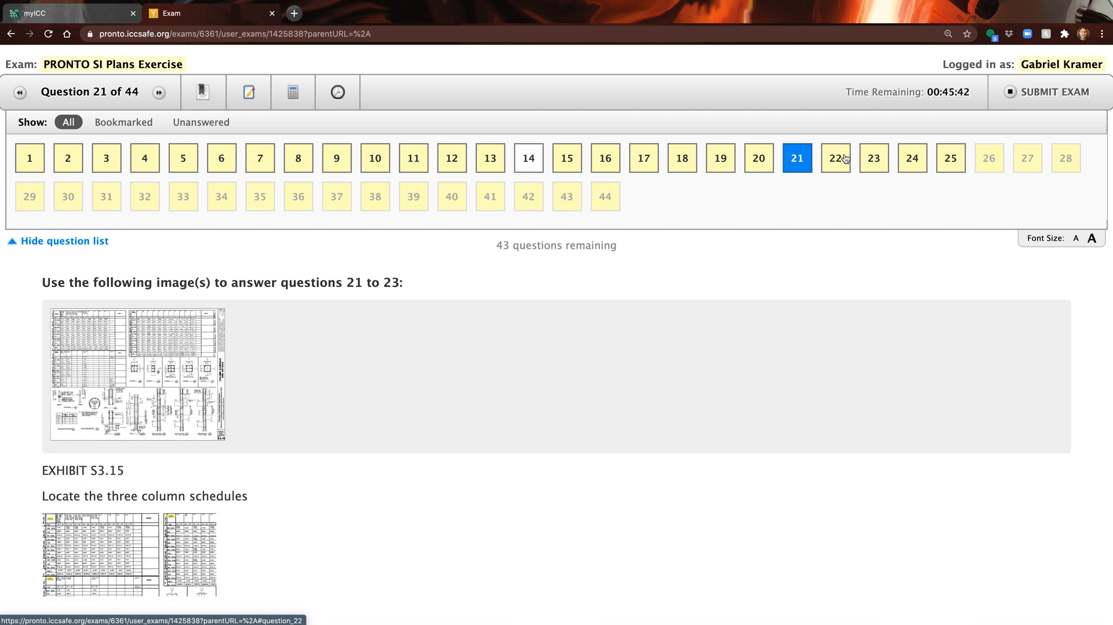
pyautogui.click(873, 158)
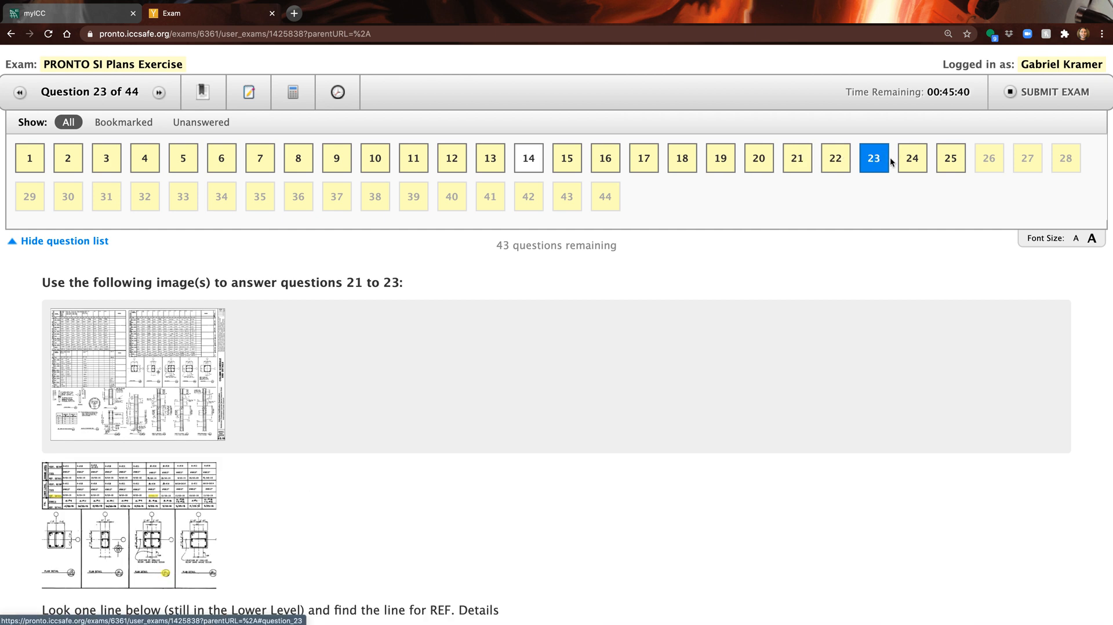
pyautogui.click(912, 157)
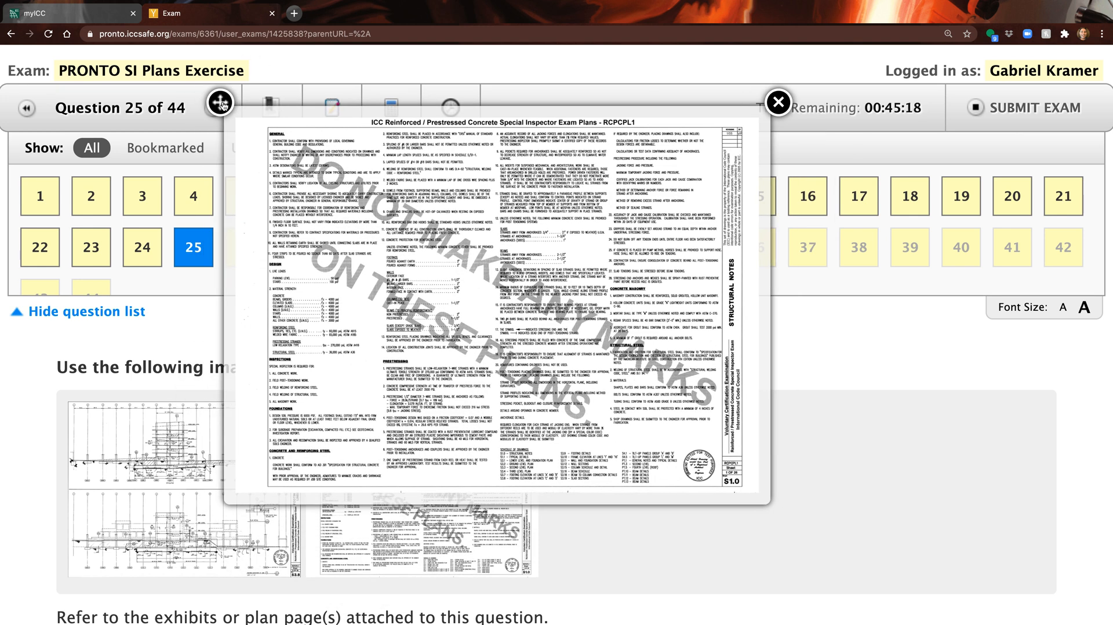
pyautogui.moveTo(152, 170)
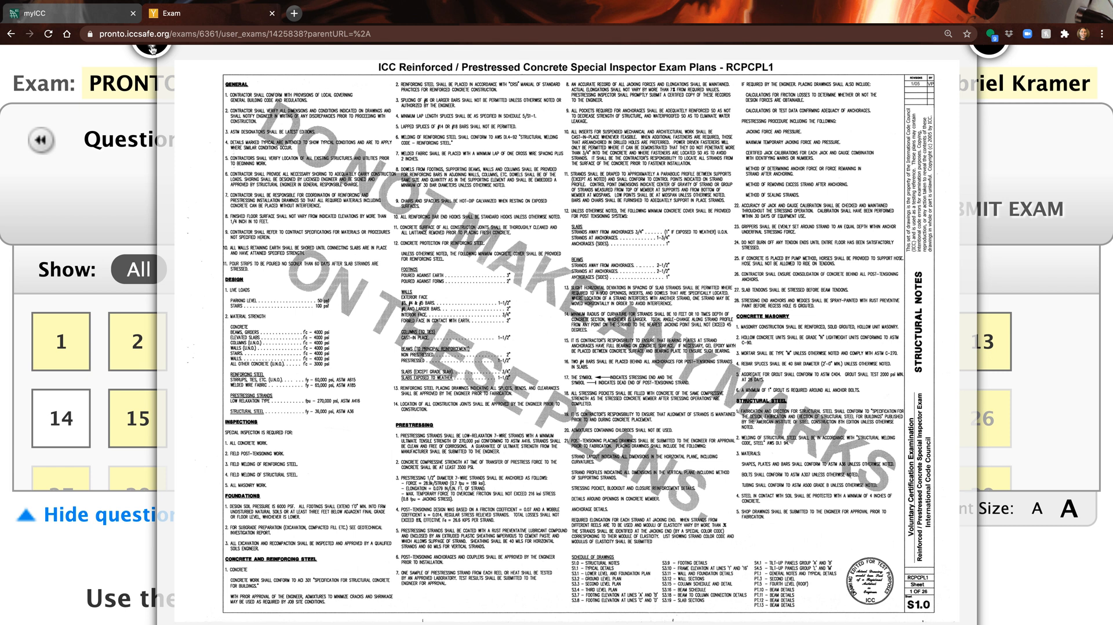
pyautogui.moveTo(265, 153)
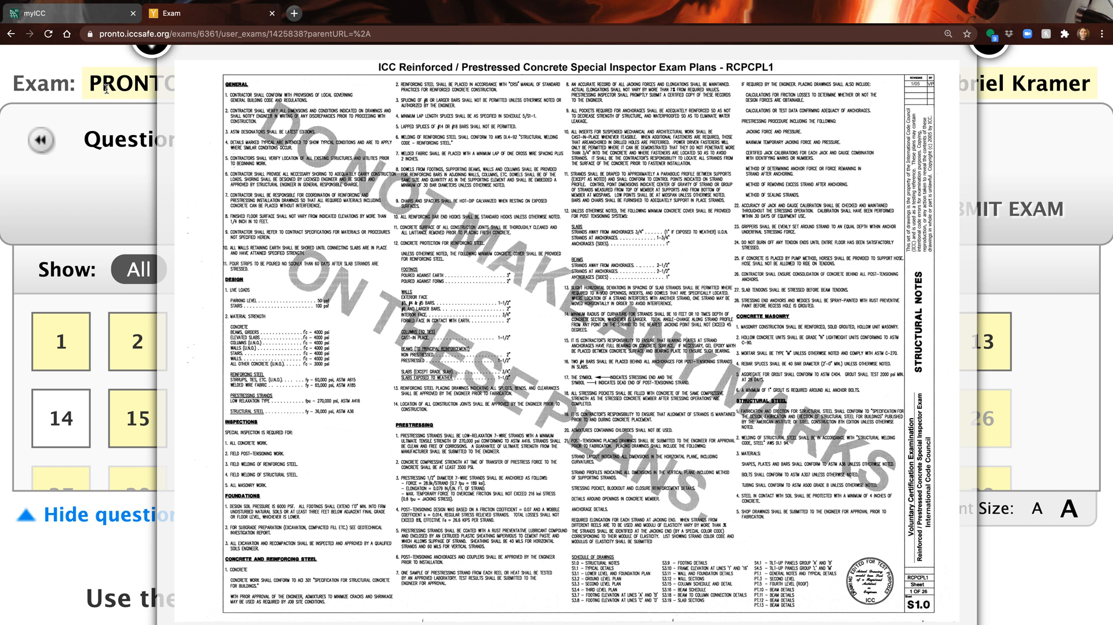
pyautogui.moveTo(140, 55)
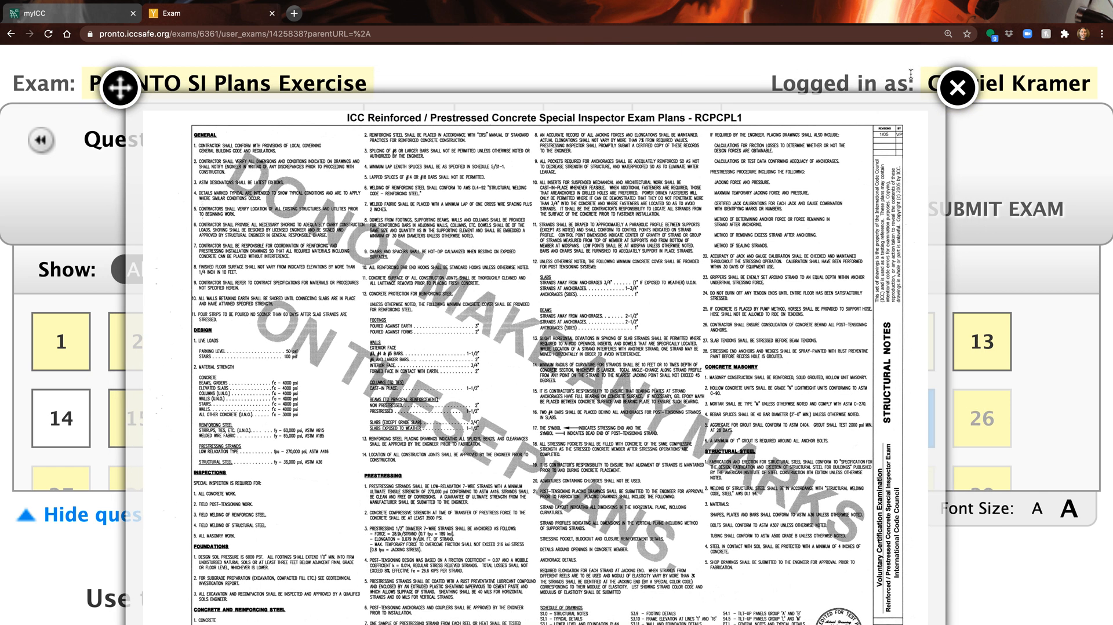
# - Close the Structural Notes exhibit and reset the browser zoom to normal size
pyautogui.click(958, 89)
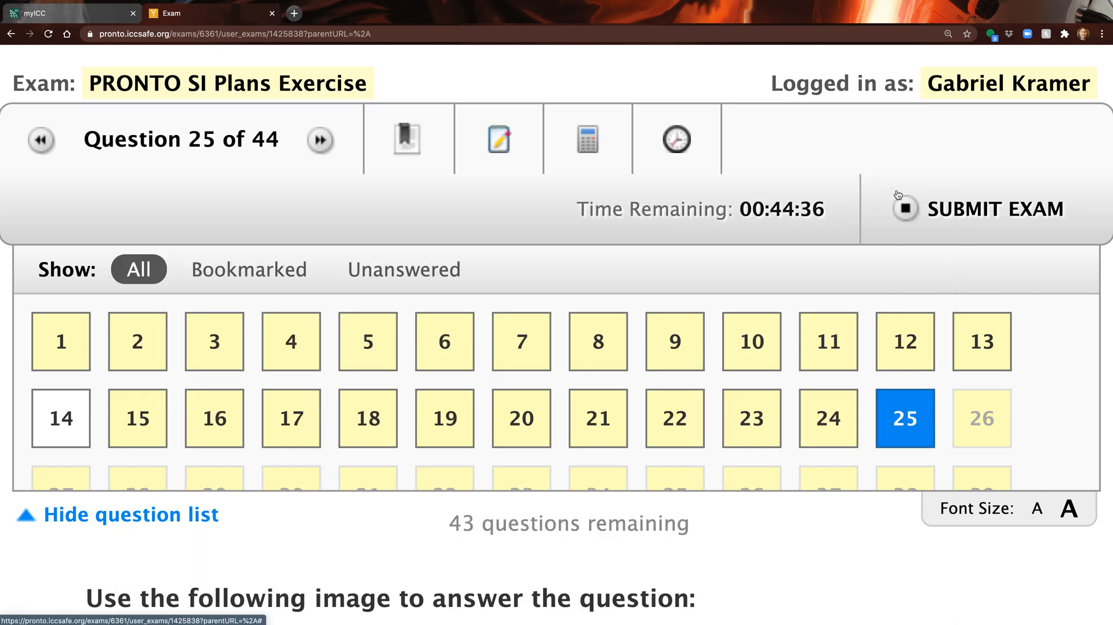
pyautogui.moveTo(761, 162)
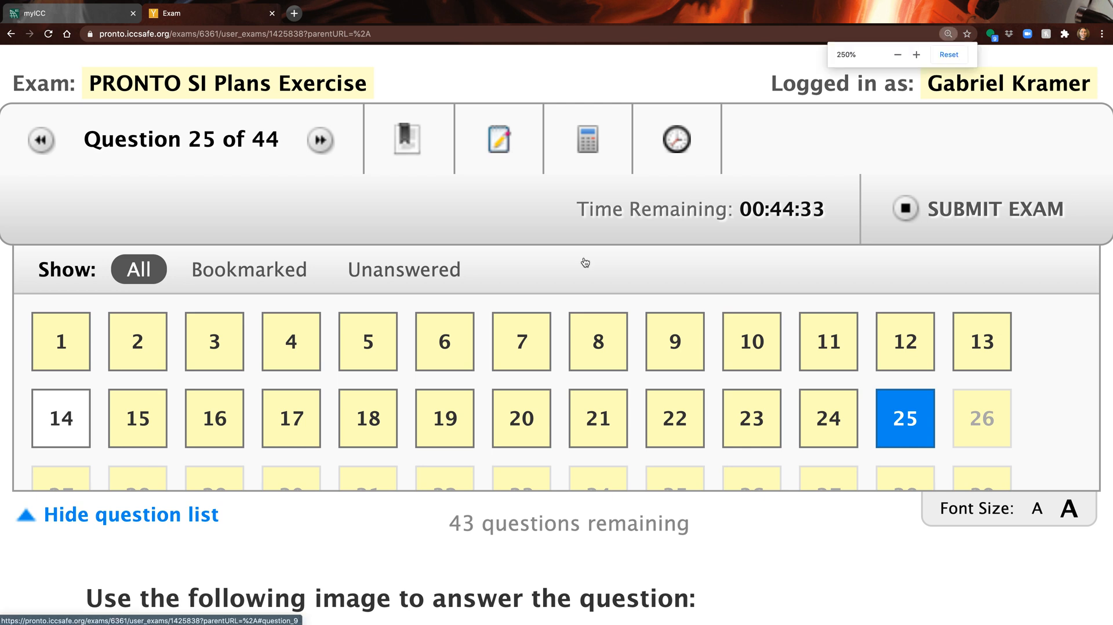
pyautogui.click(898, 55)
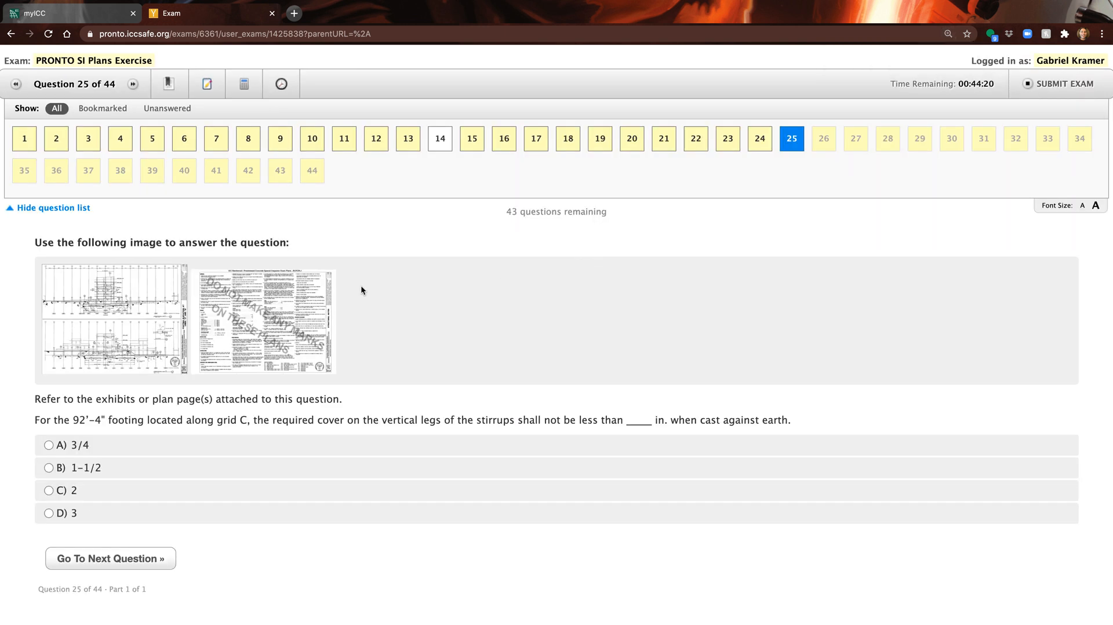
pyautogui.click(116, 319)
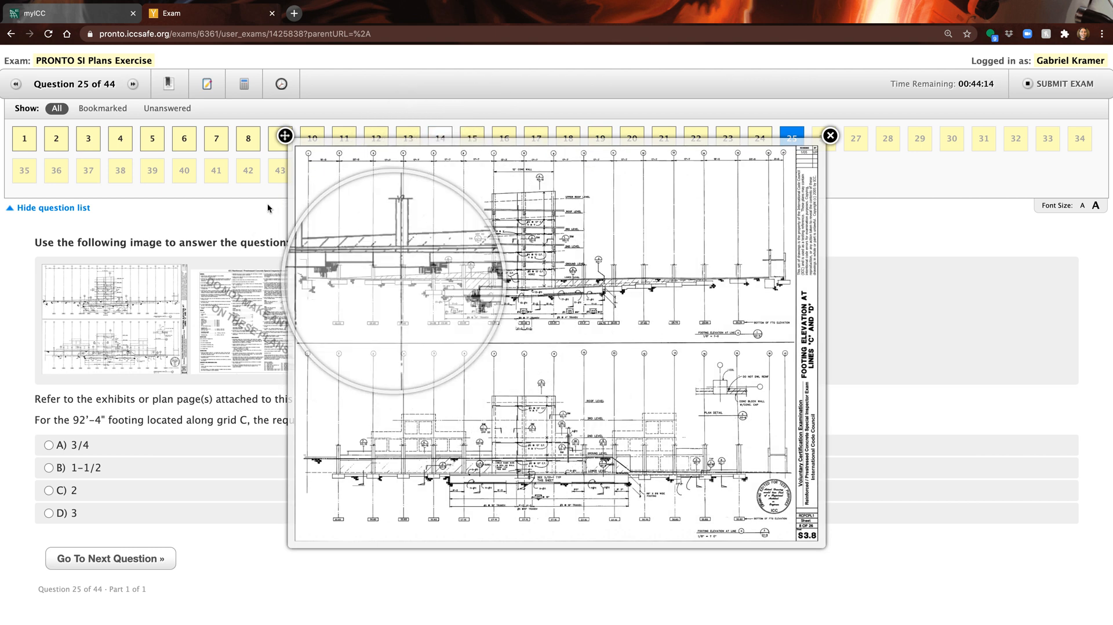
pyautogui.click(830, 136)
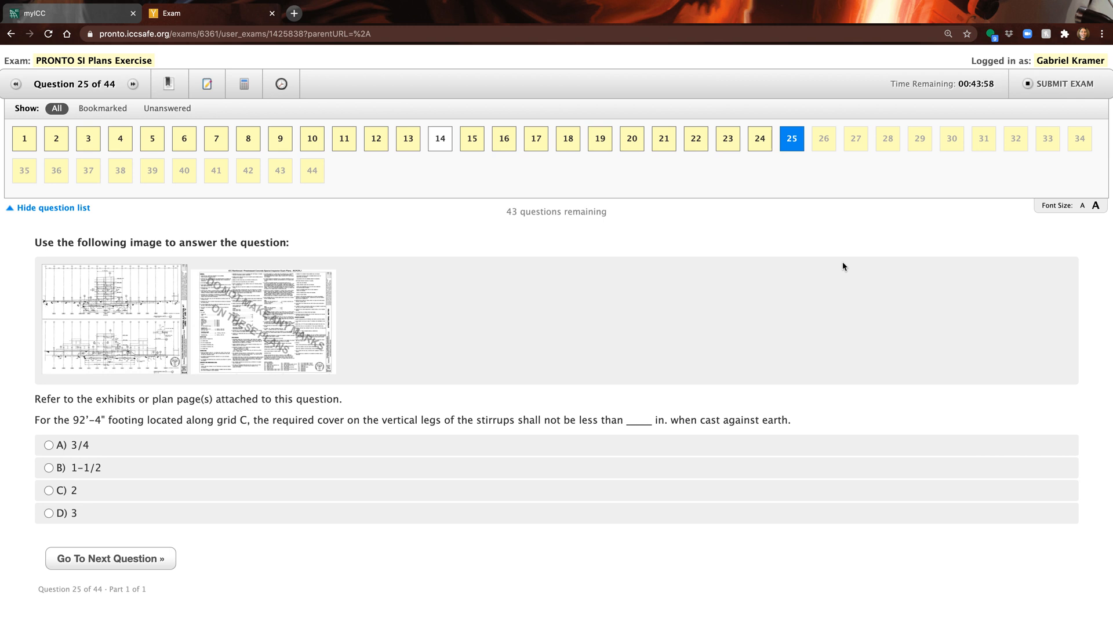
pyautogui.moveTo(452, 310)
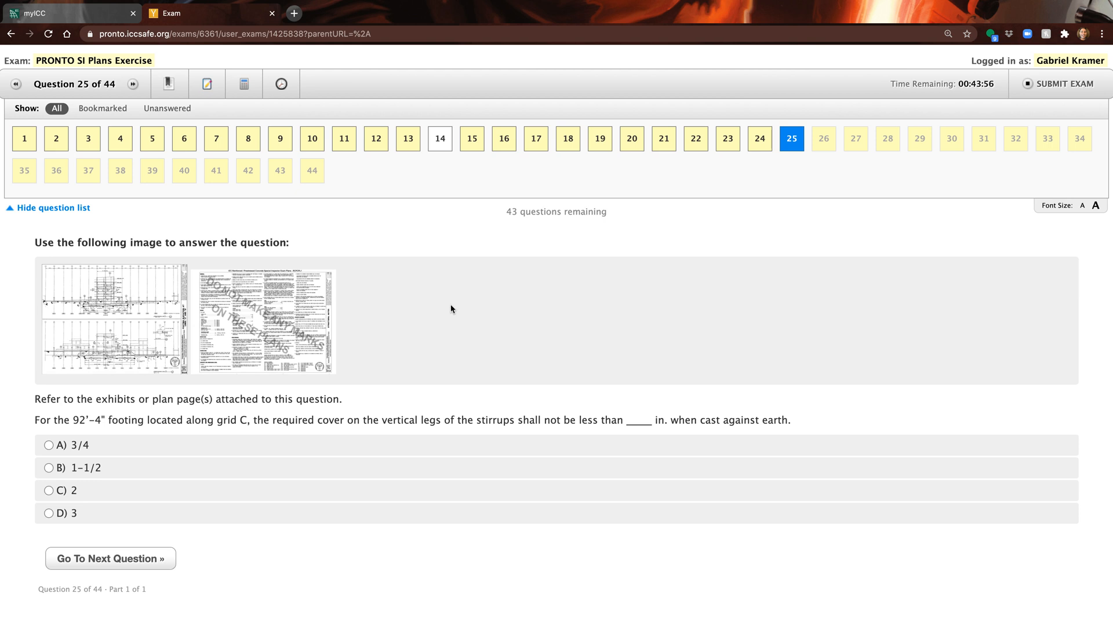
pyautogui.moveTo(138, 337)
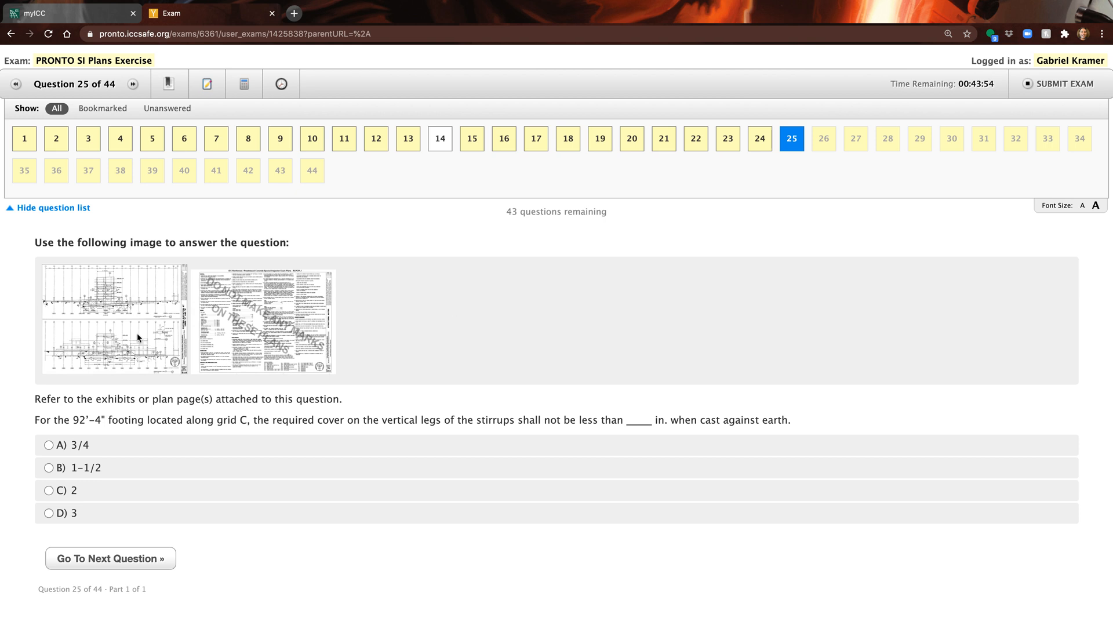
pyautogui.moveTo(230, 342)
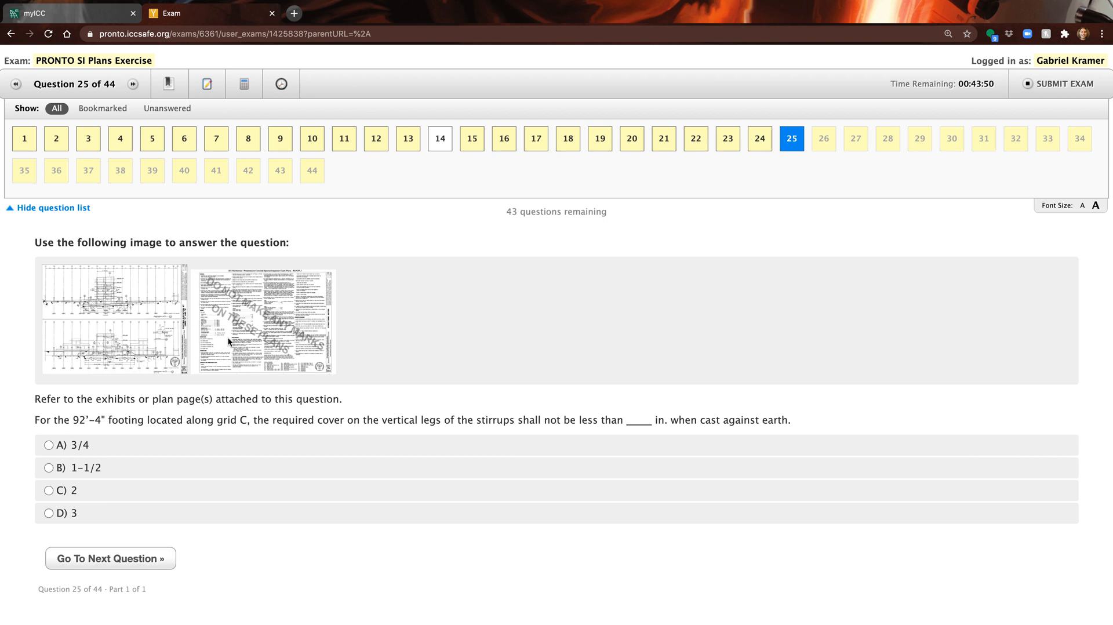
pyautogui.moveTo(566, 366)
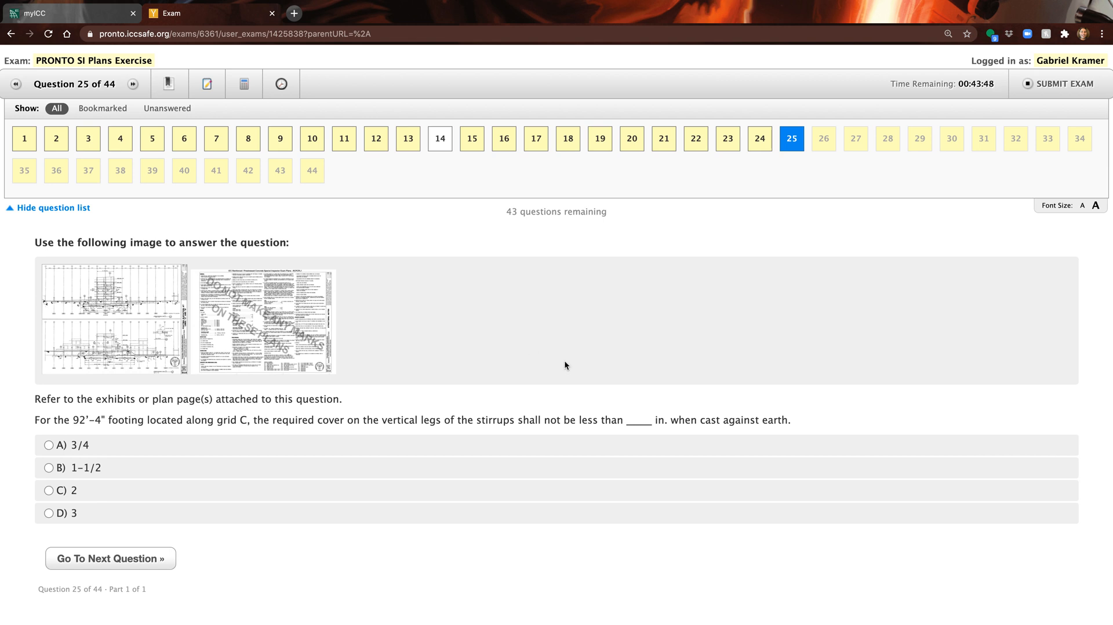